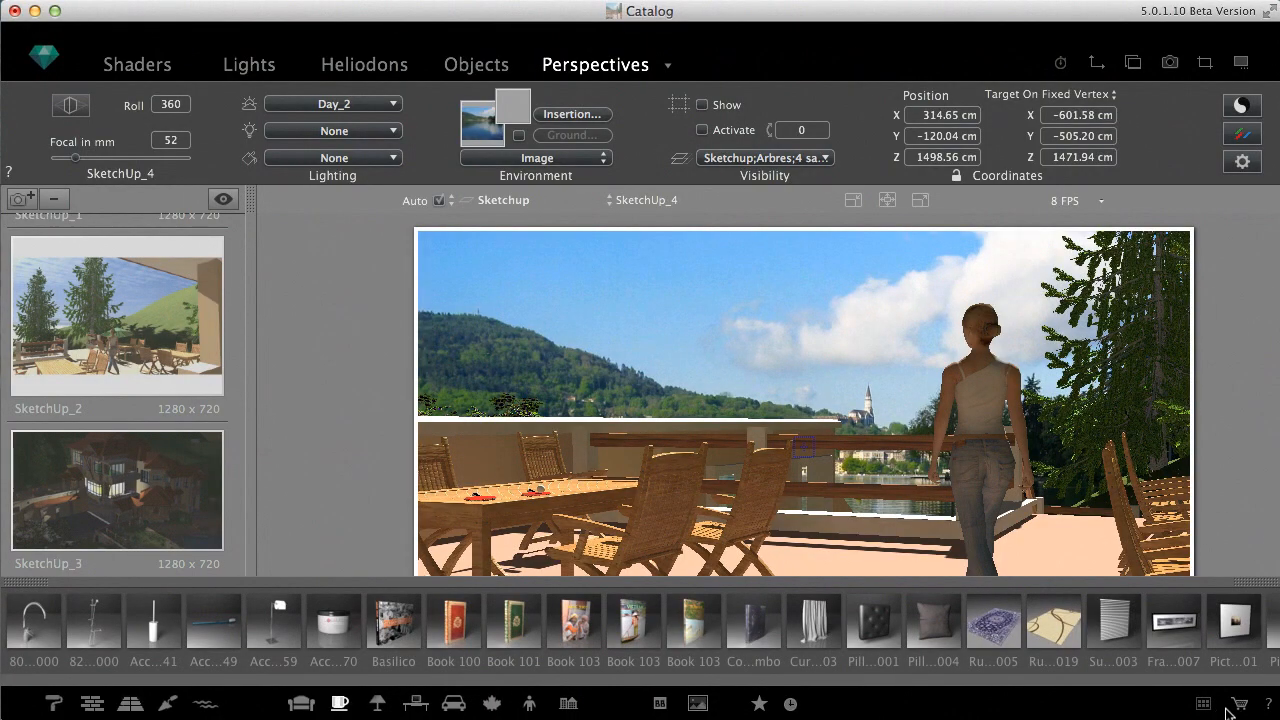
mouse_move(1244, 708)
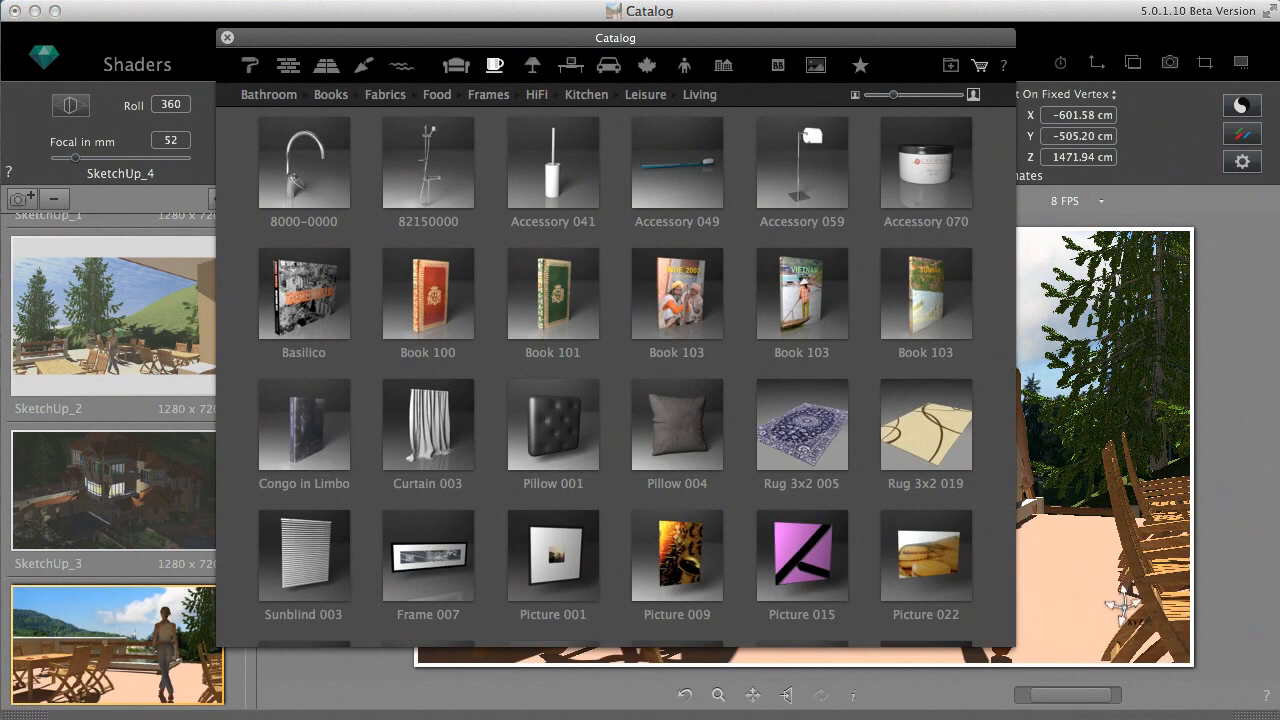
mouse_move(980, 66)
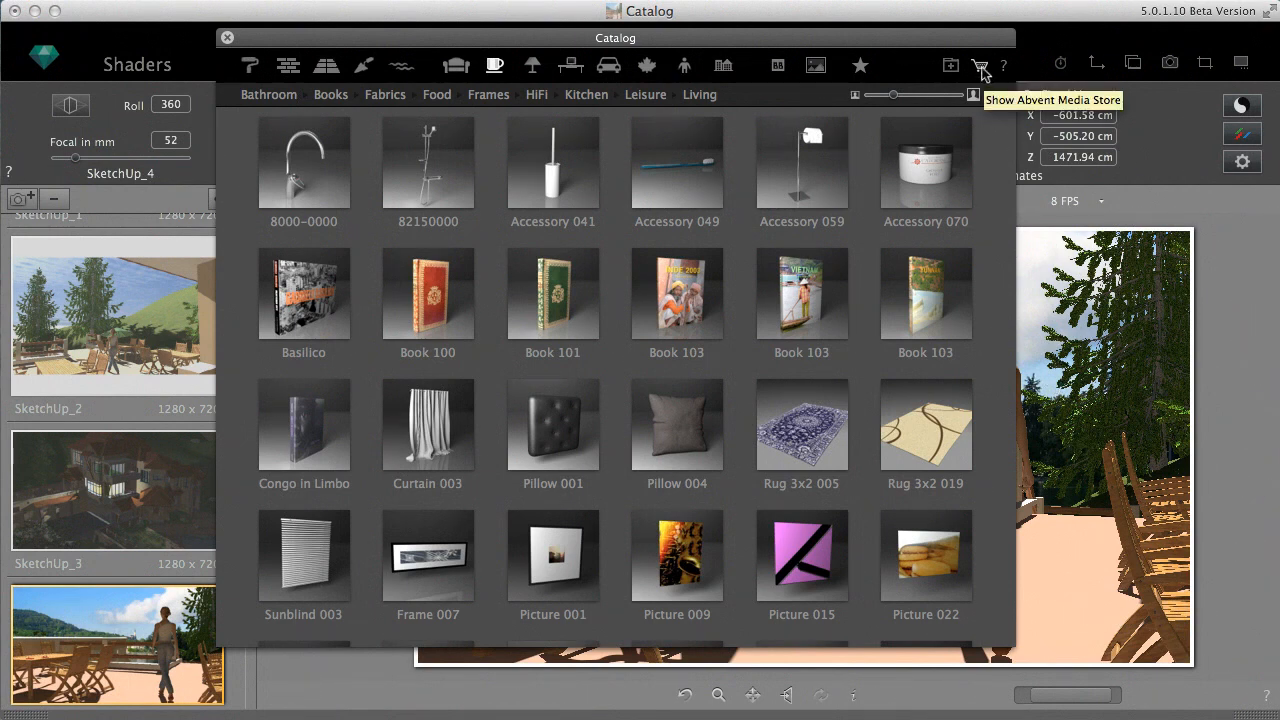
Show the Abvent Media Store's Brick shader category and look through its brick walls and coatings.
click(982, 64)
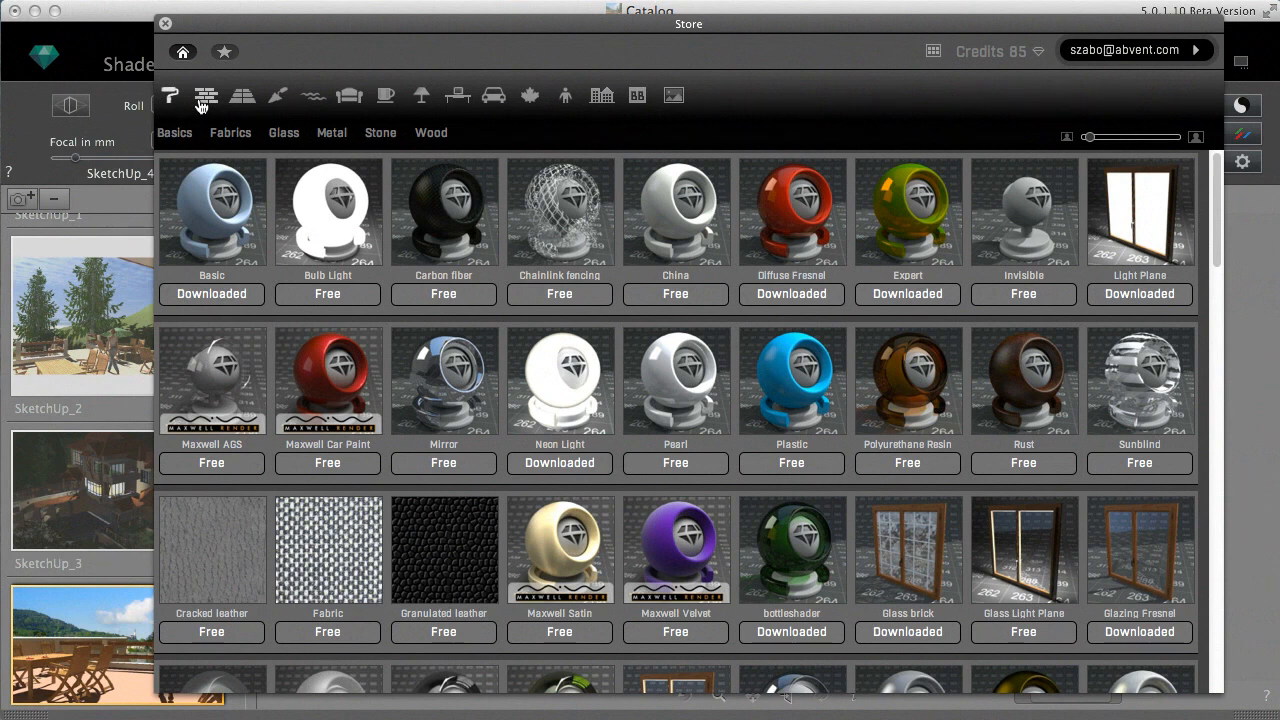
click(206, 96)
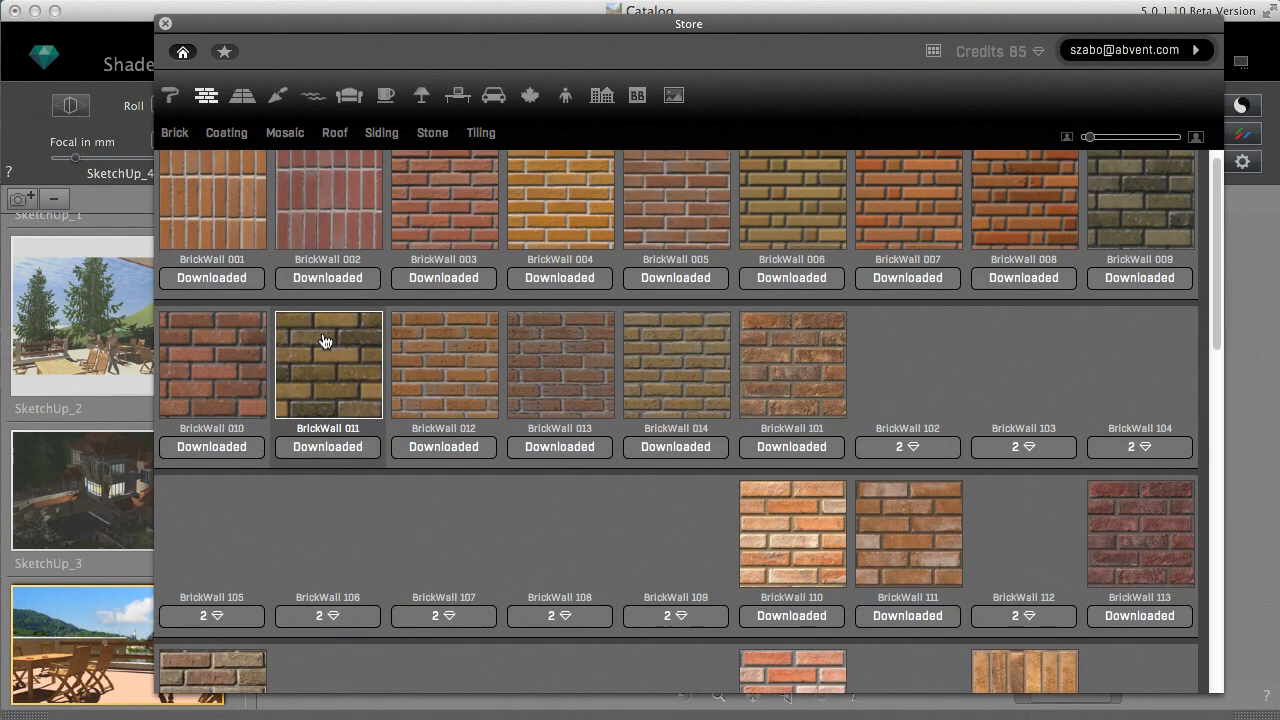
scroll(down, 3)
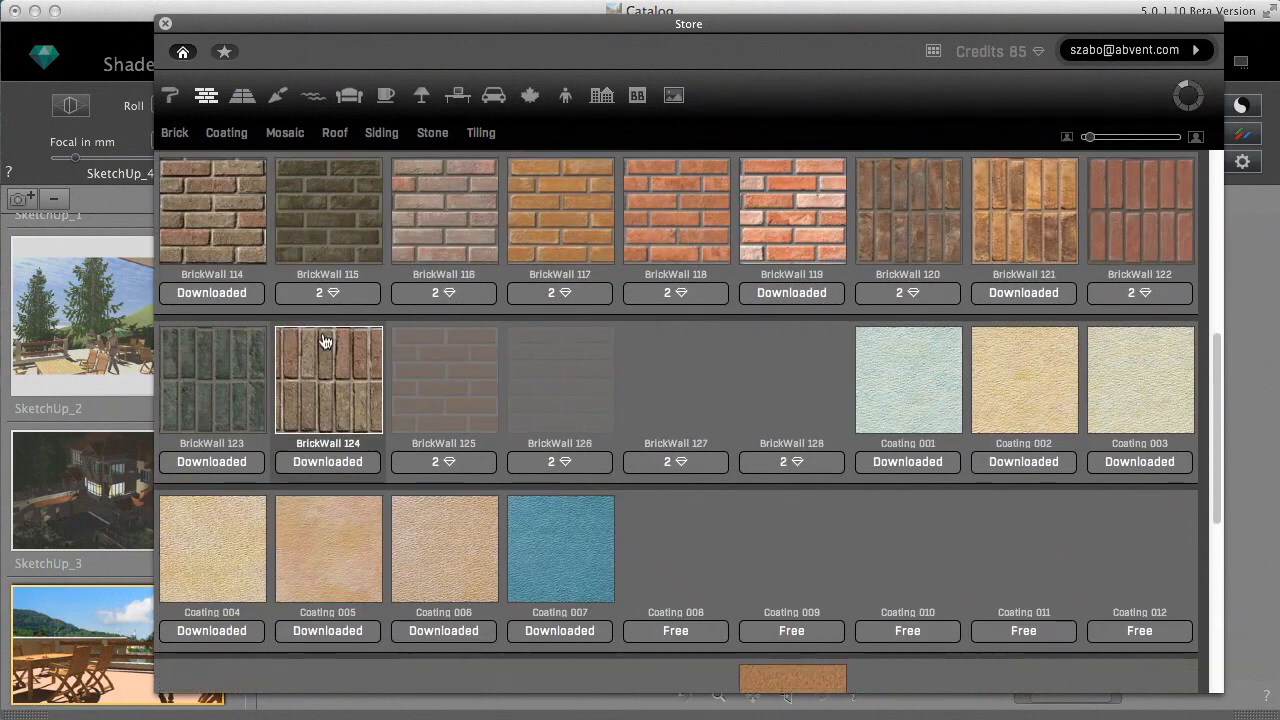
scroll(down, 3)
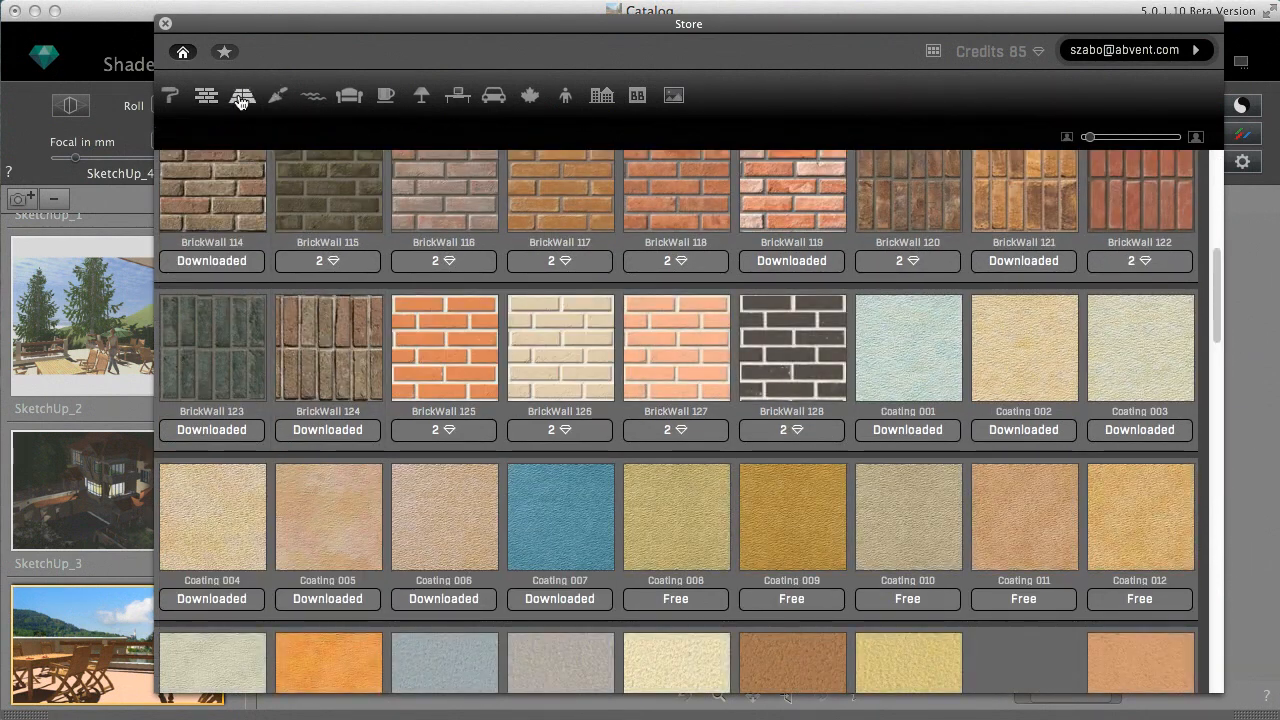
Browse the carpet and floor covering materials, then the furniture bed models.
click(242, 96)
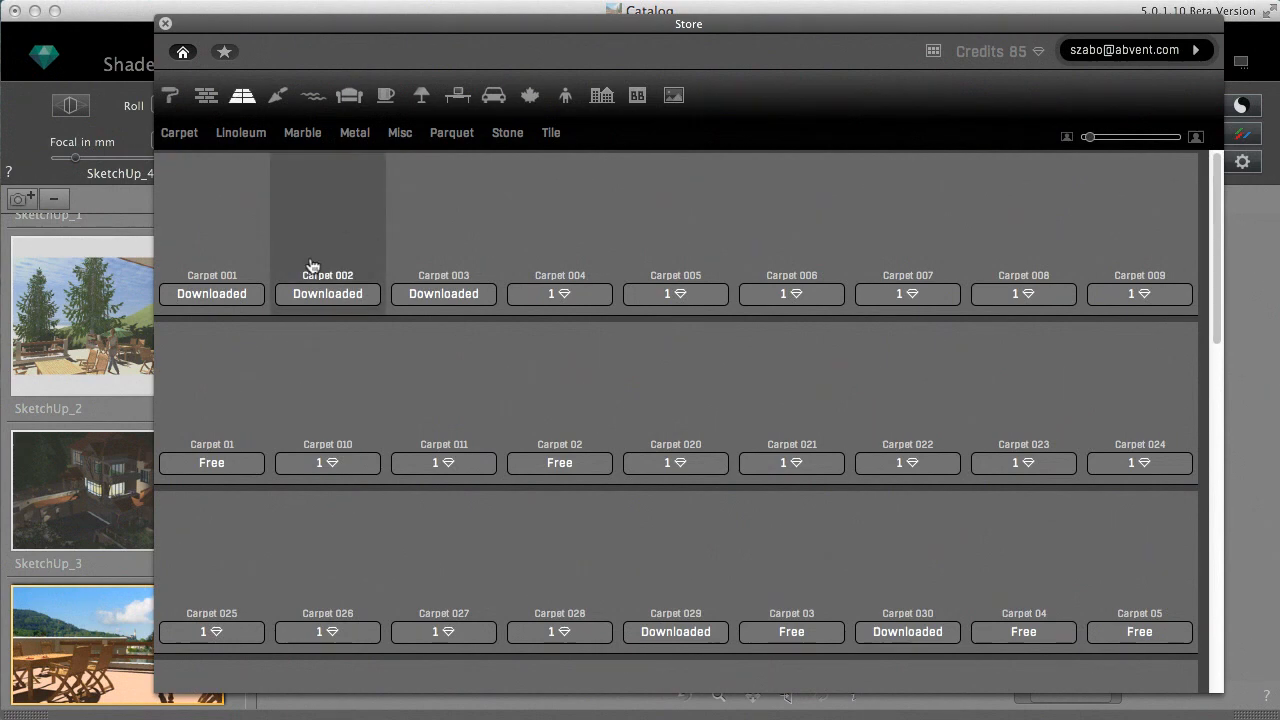
scroll(down, 3)
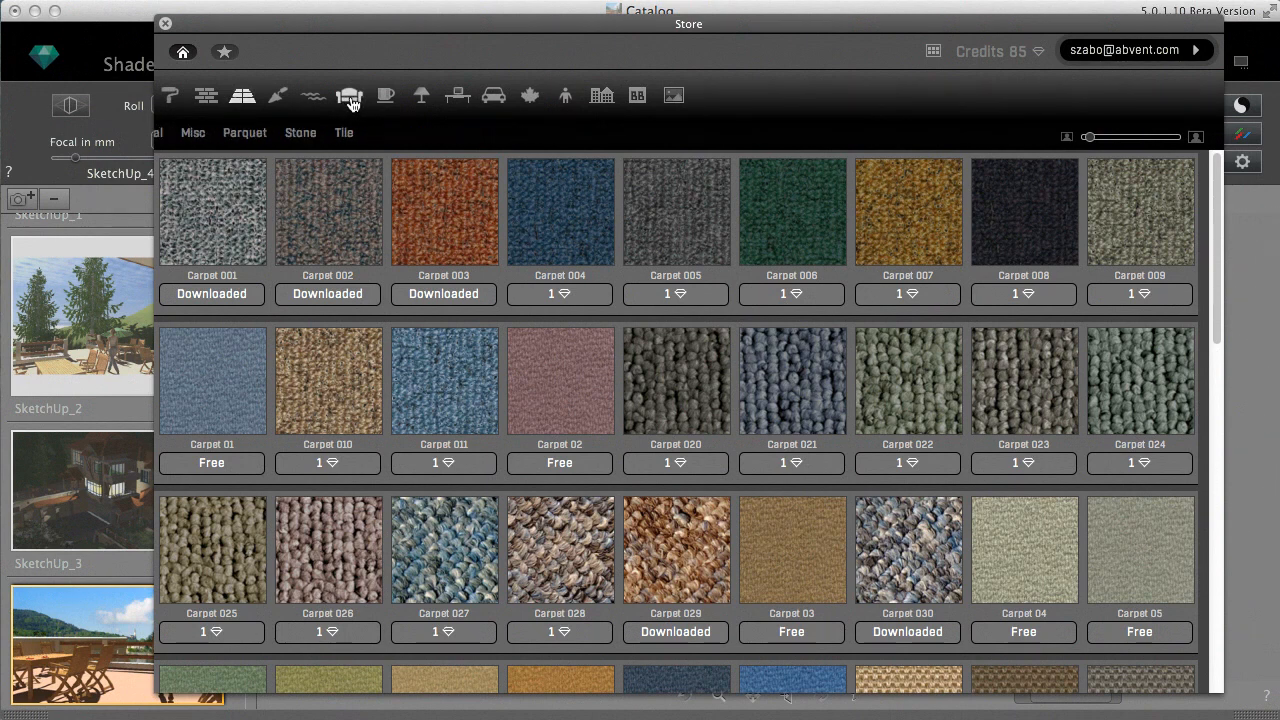
click(348, 96)
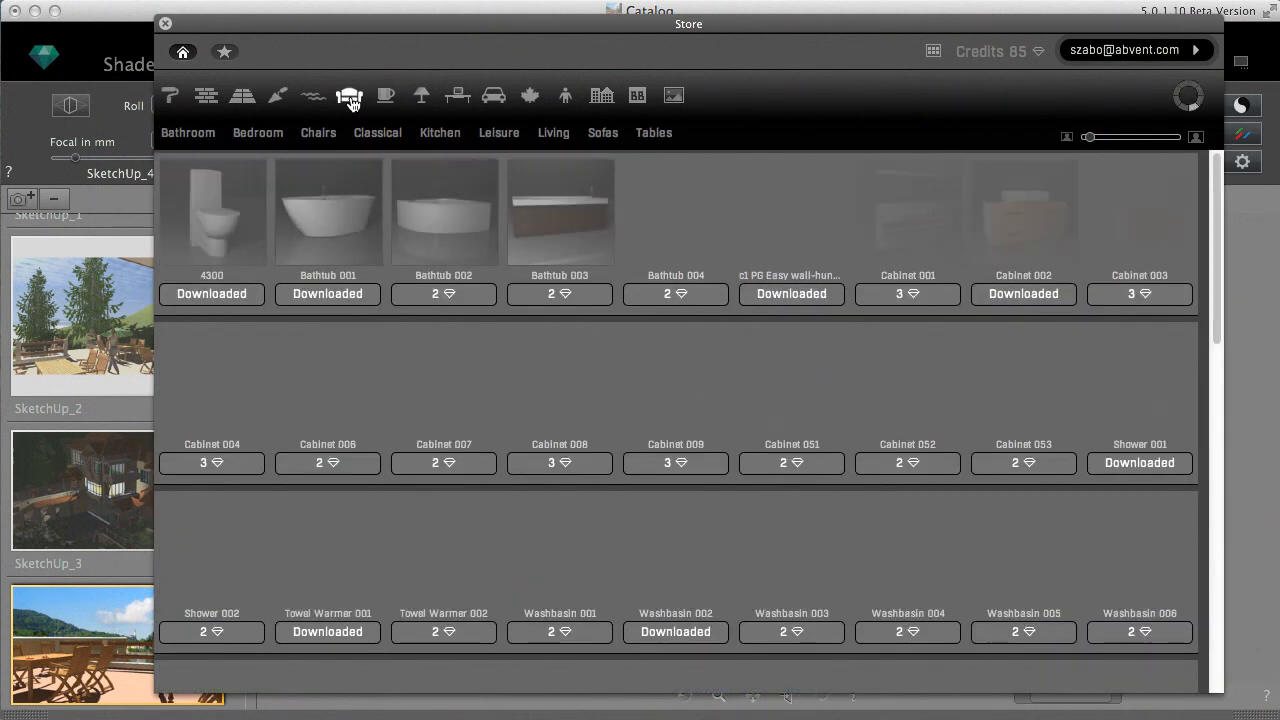
scroll(down, 3)
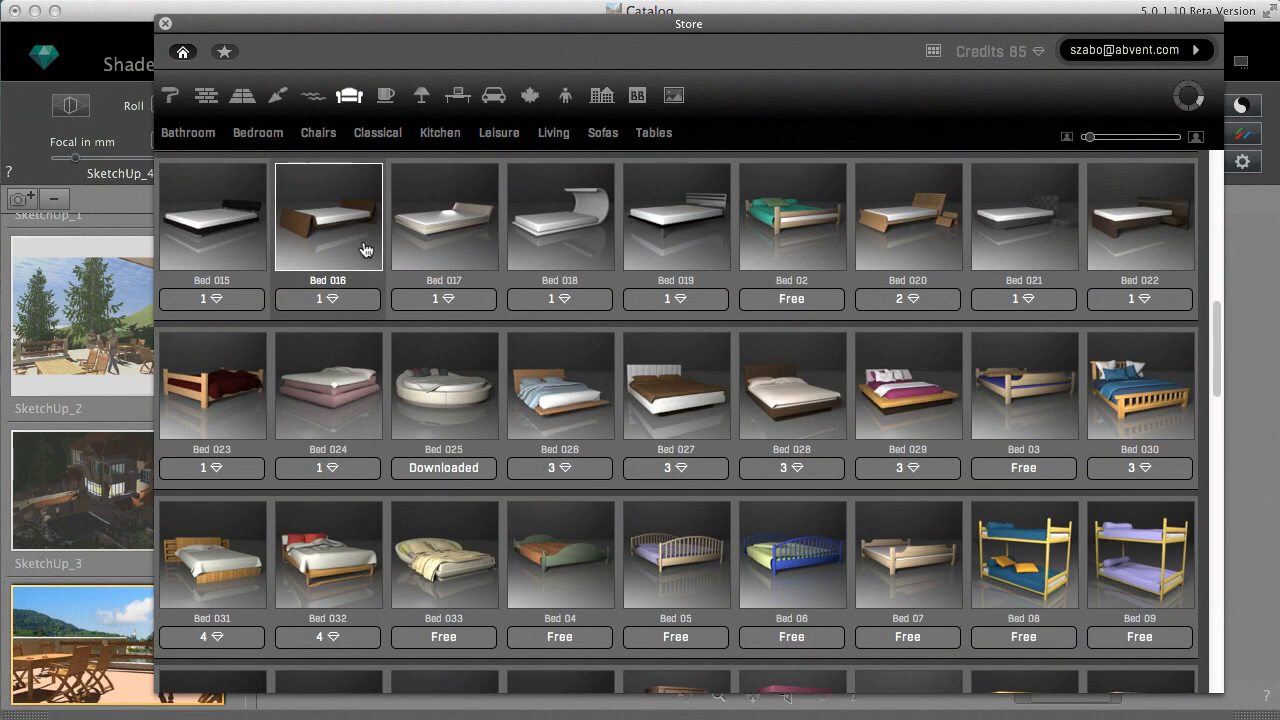
Browse the Chairs subcategory and move on to the Classical furniture collection.
click(318, 132)
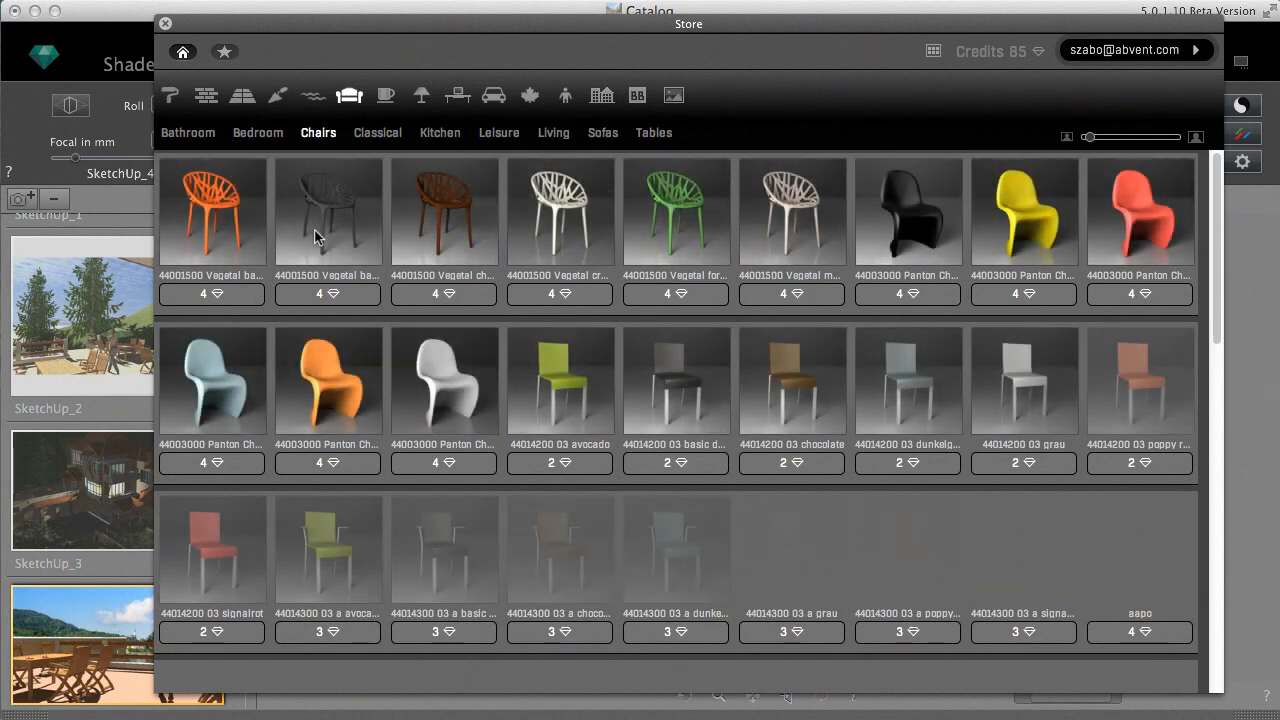
scroll(down, 3)
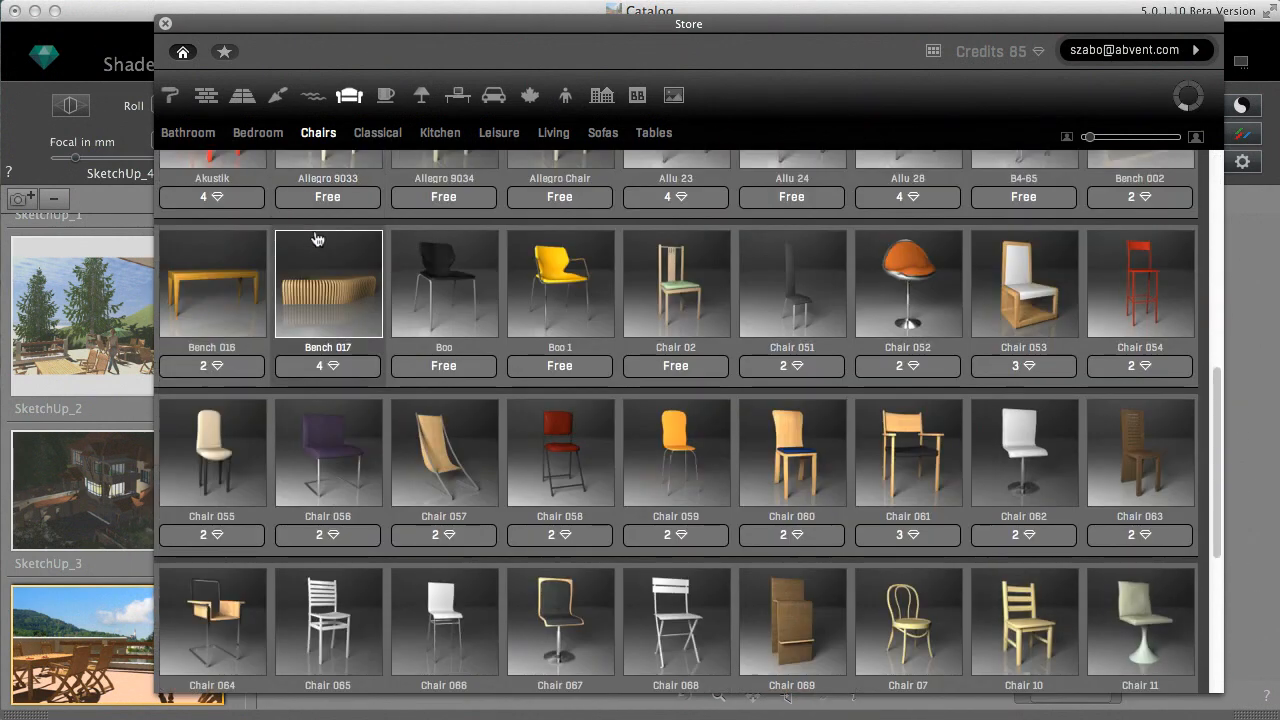
click(376, 132)
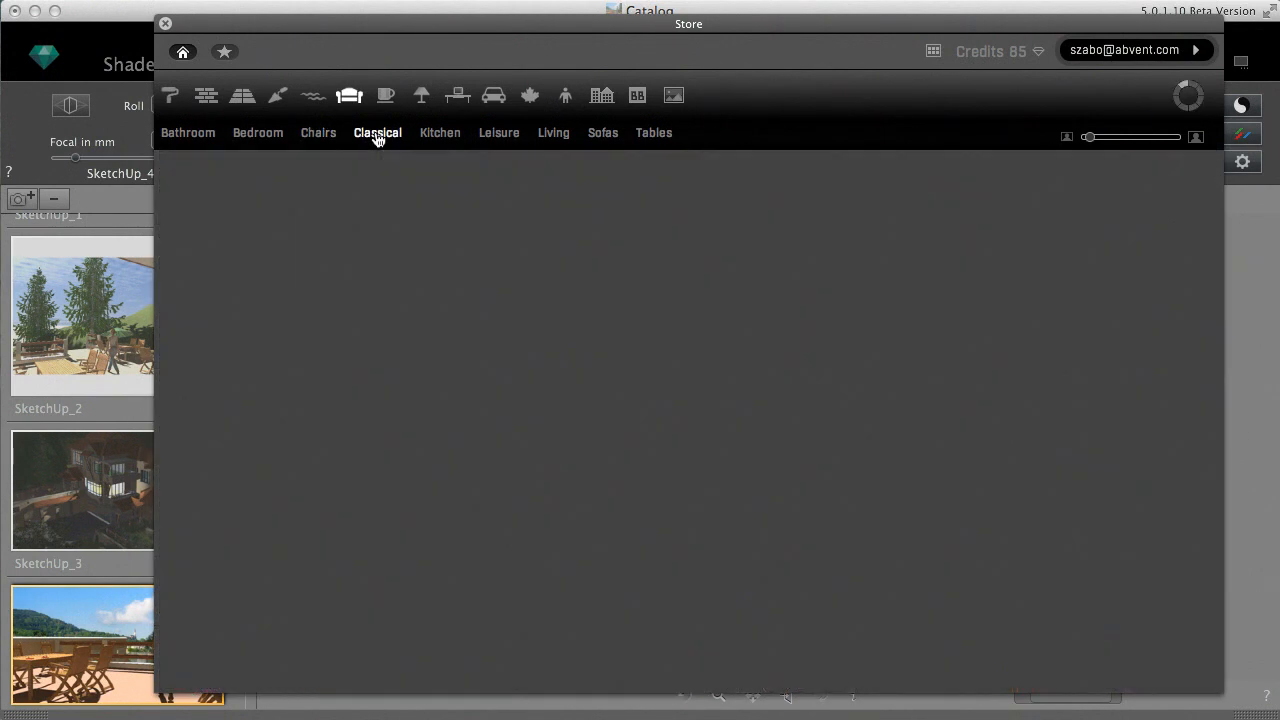
View the Dresser 018 detail card in the Classical collection and dismiss it.
click(376, 132)
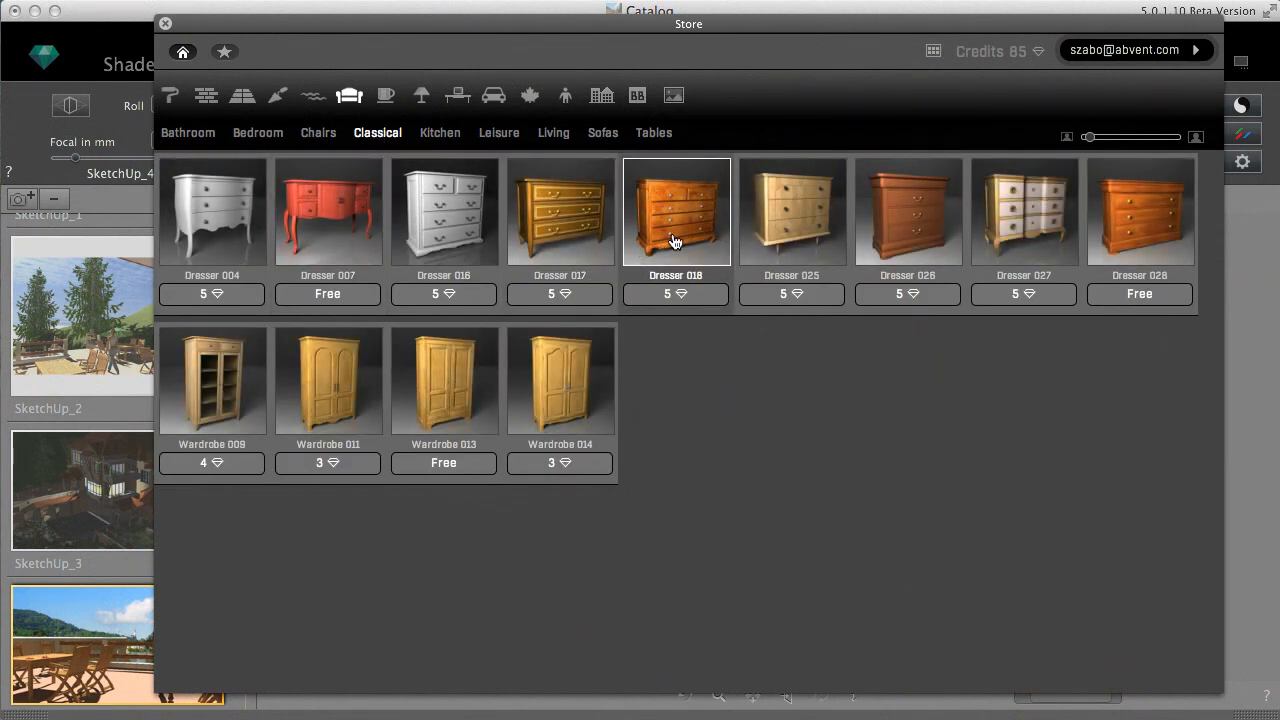
click(676, 212)
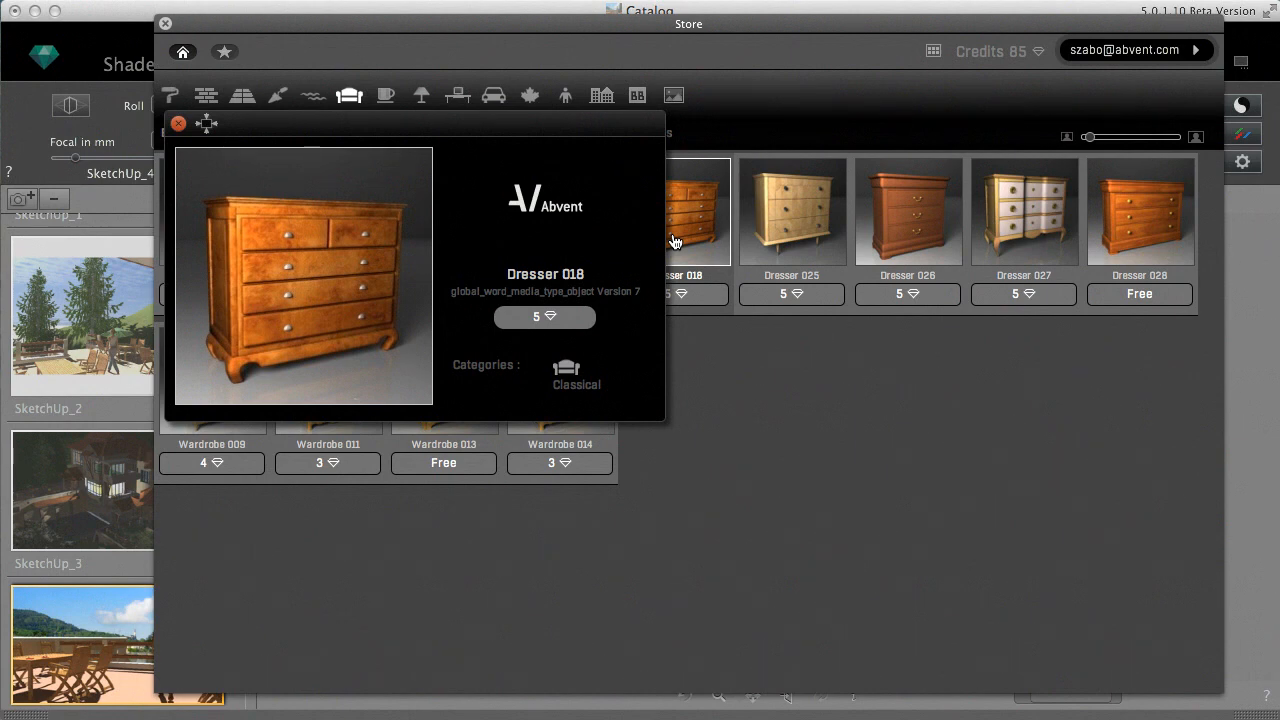
mouse_move(580, 400)
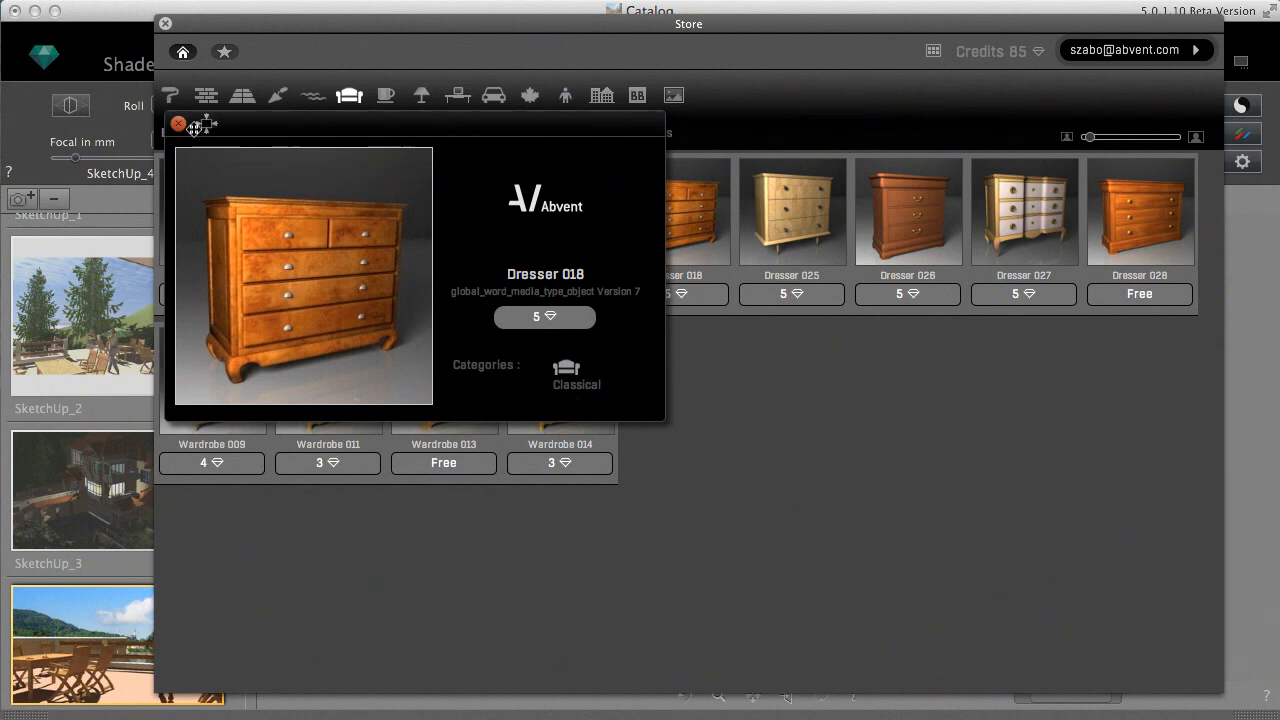
click(180, 124)
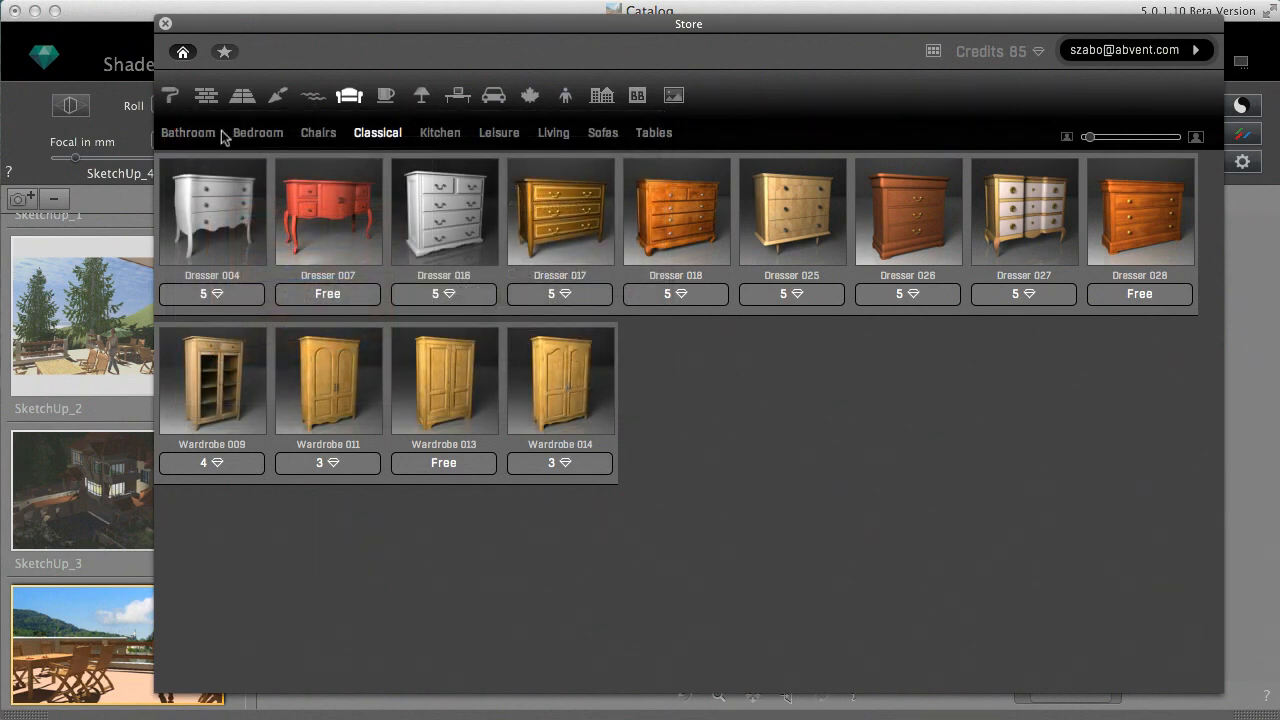
Return to the full furniture list and browse down to the wardrobes.
click(348, 96)
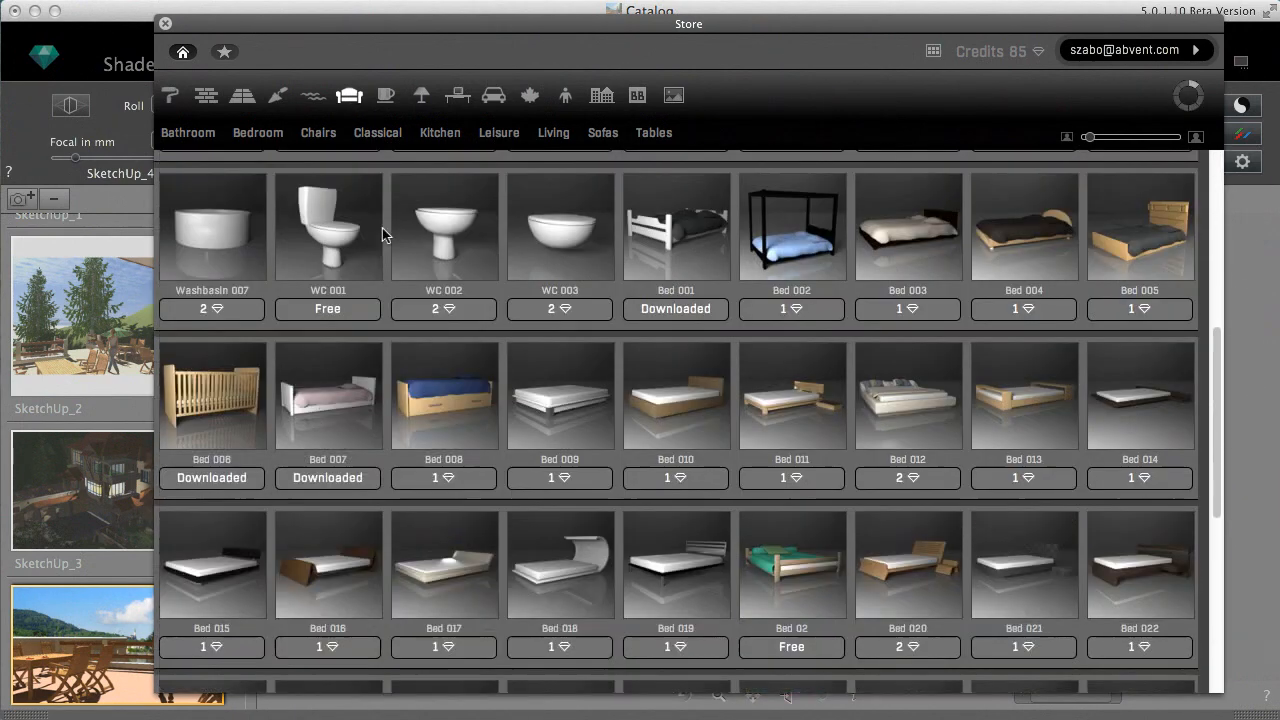
scroll(down, 3)
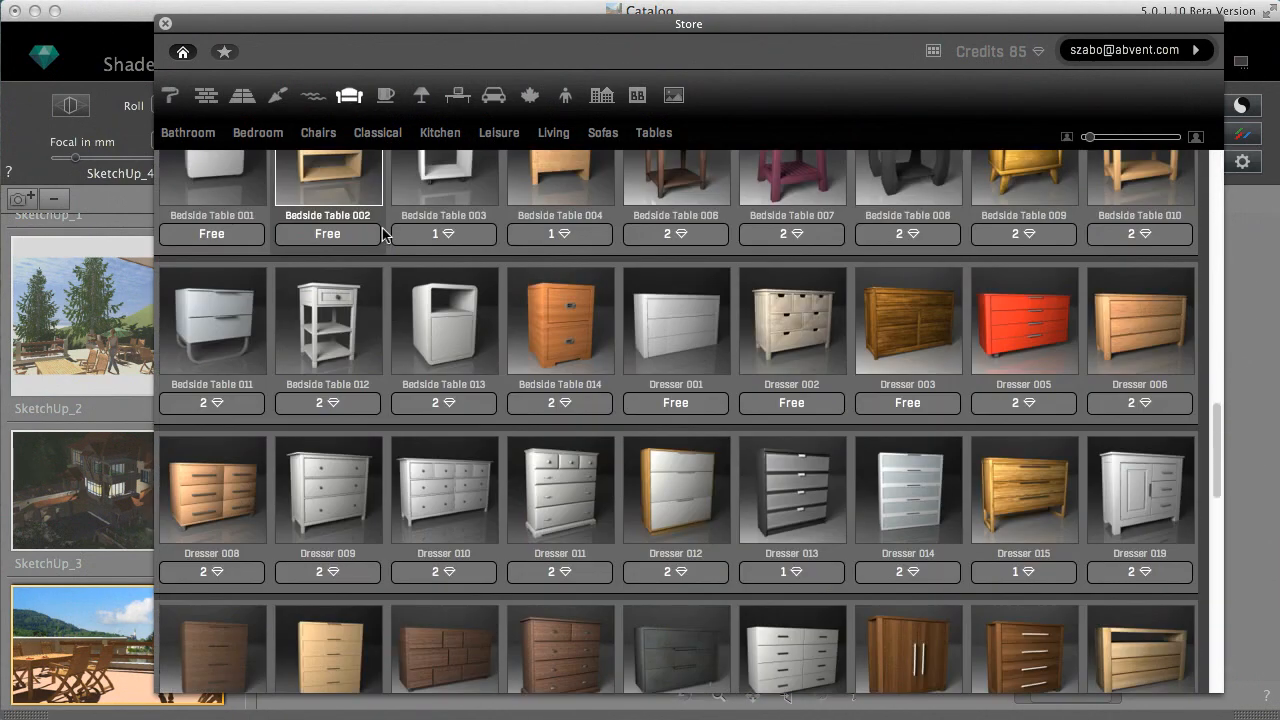
scroll(down, 3)
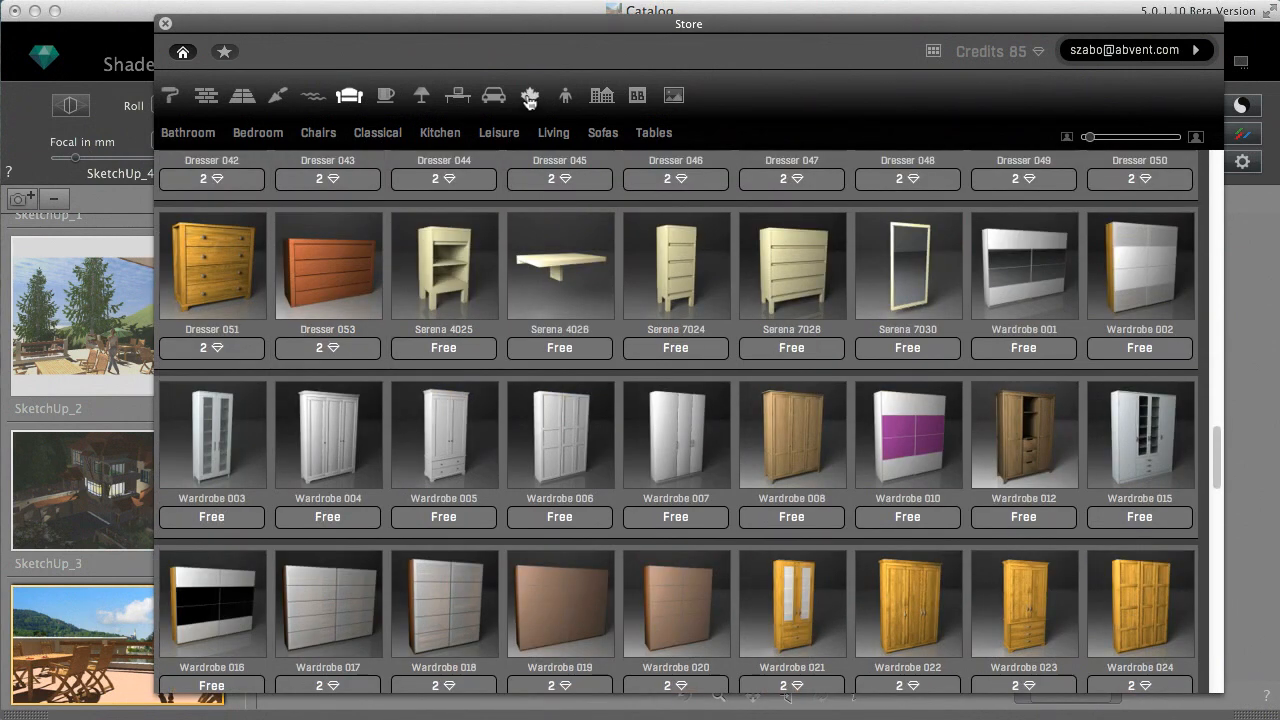
Switch the store to the plants collection and scroll down to the Clerodendrum shrubs.
click(530, 96)
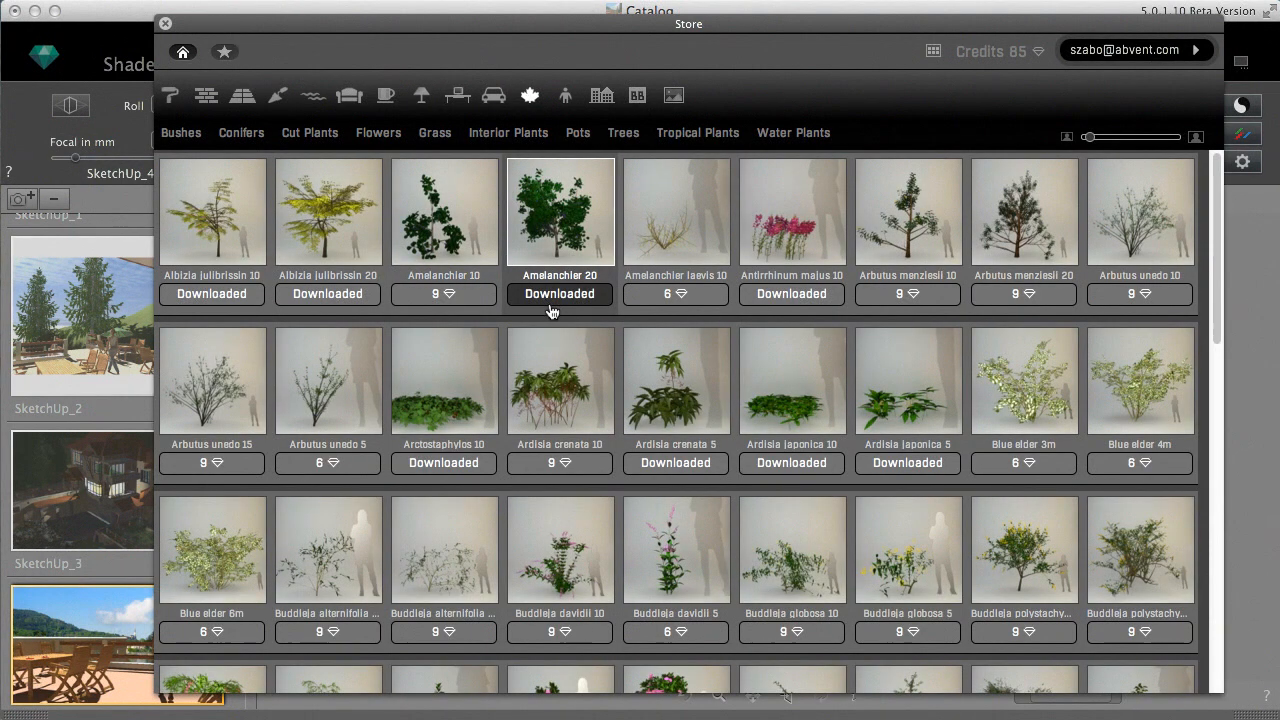
scroll(down, 3)
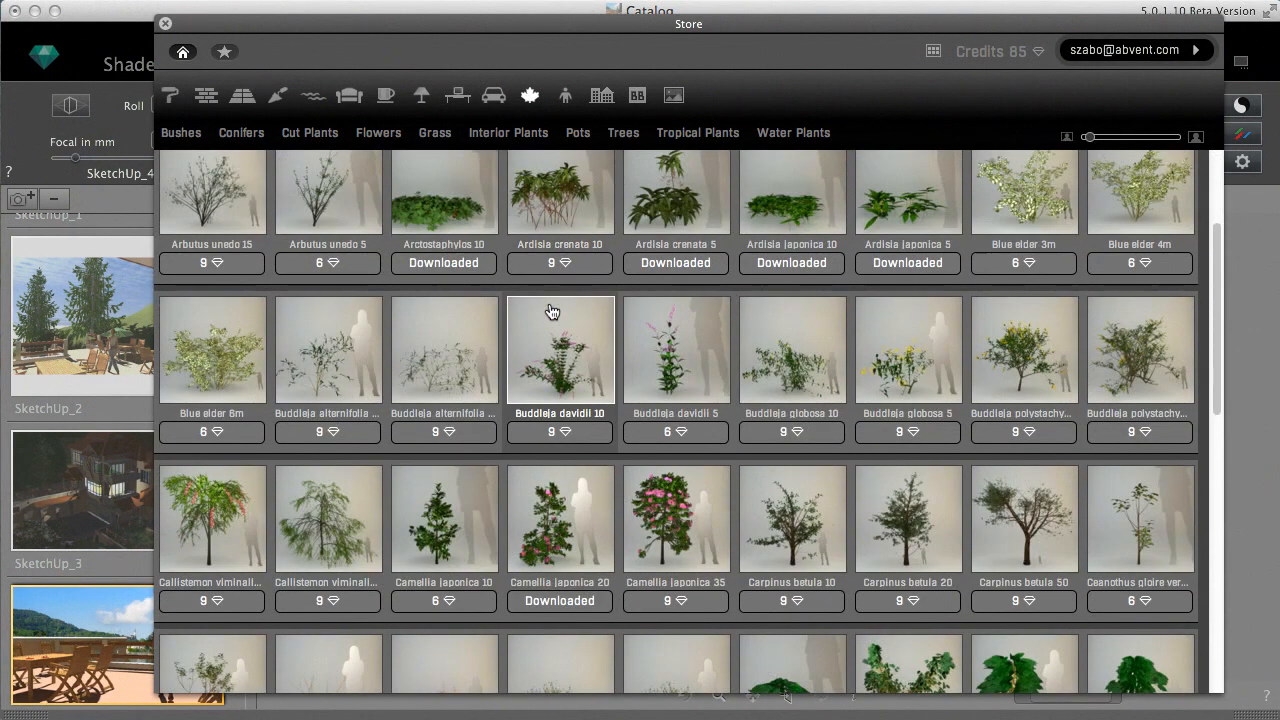
scroll(down, 3)
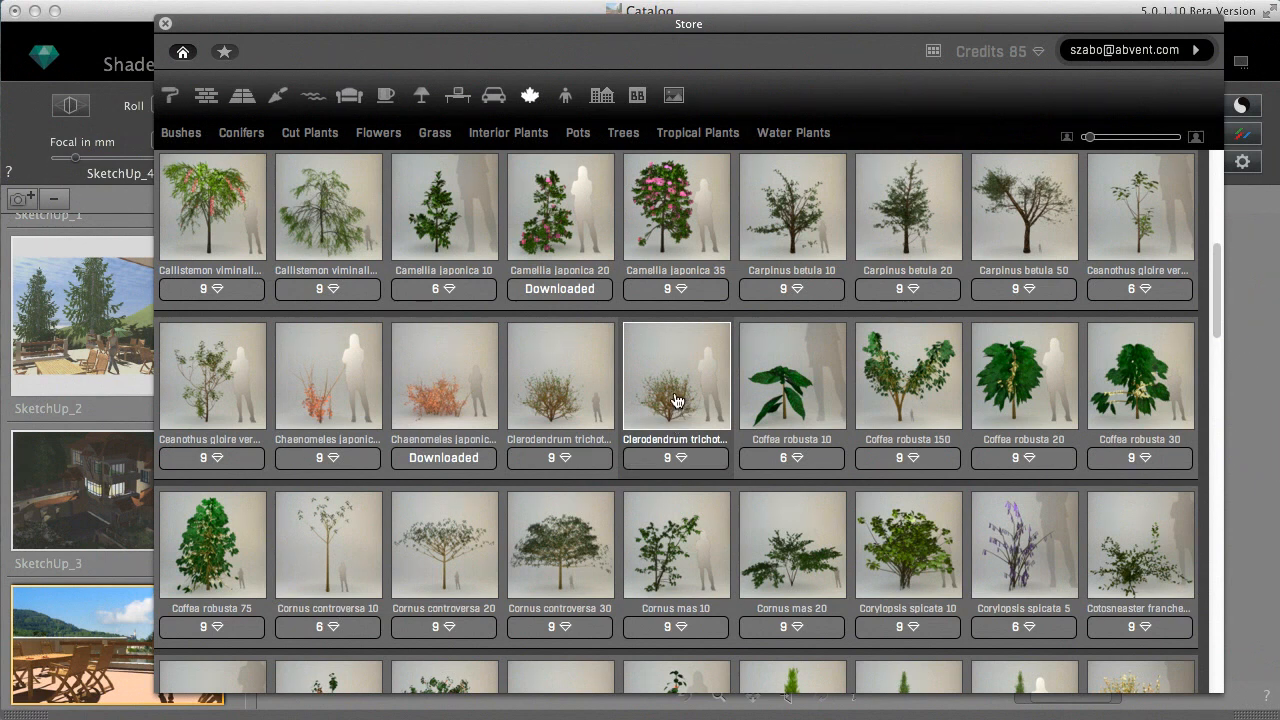
Buy Clerodendrum trichotonum 5 from its detail card, dropping credits from 85 to 76.
click(676, 376)
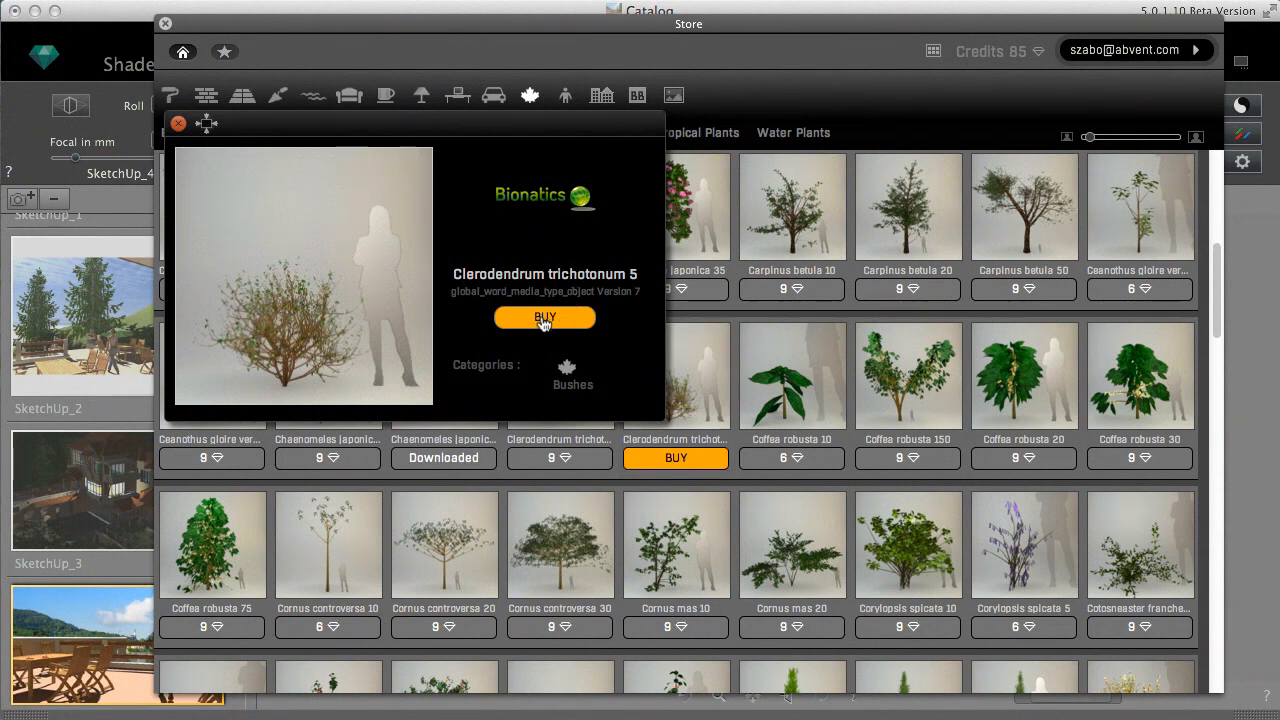
click(544, 316)
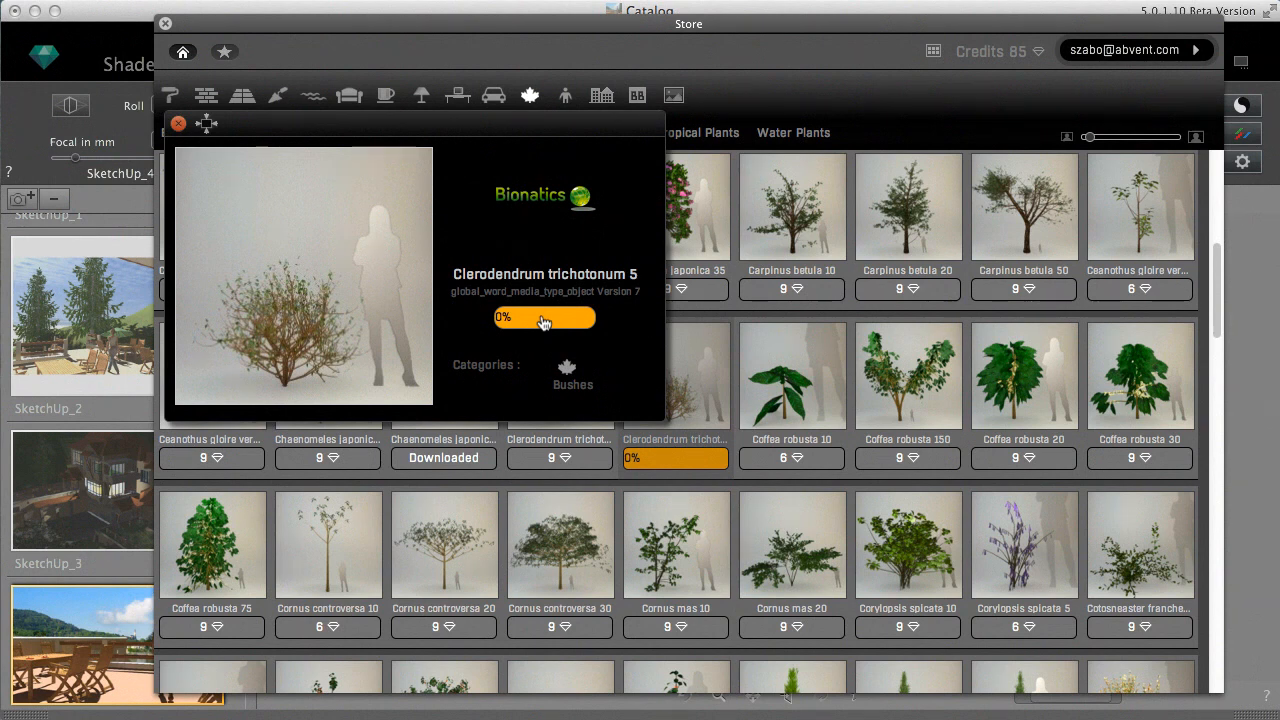
mouse_move(544, 340)
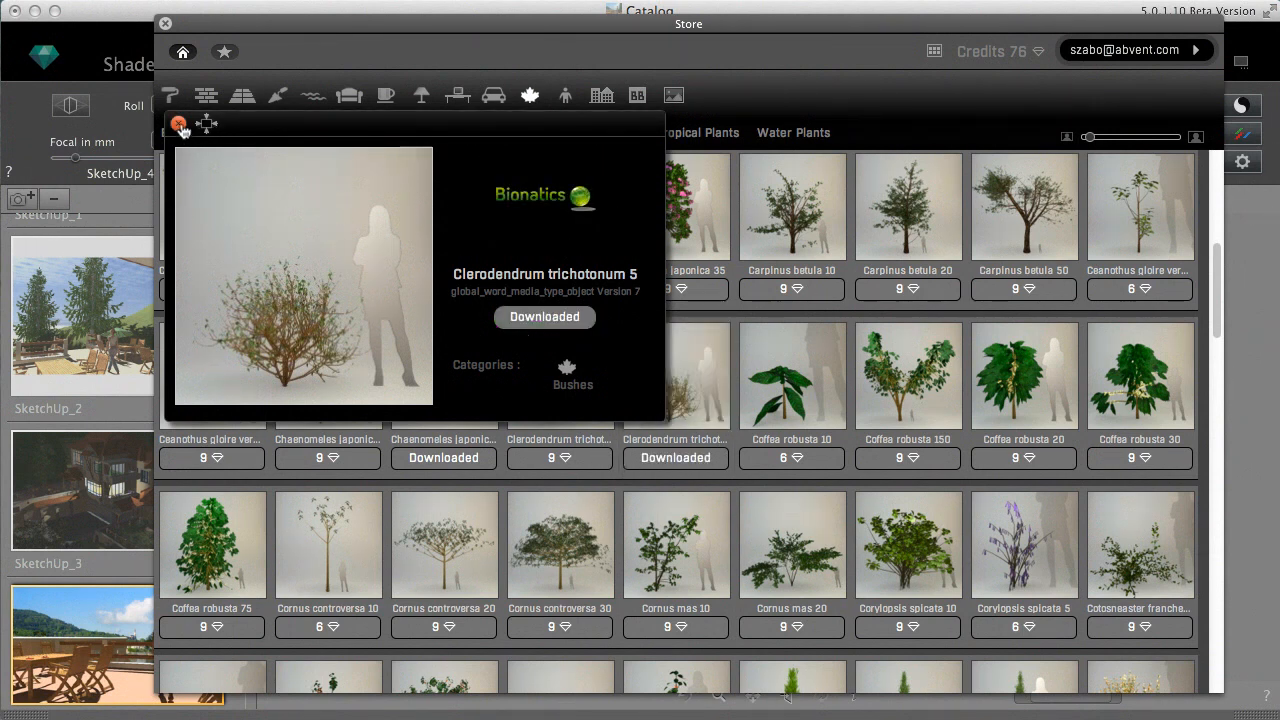
click(180, 124)
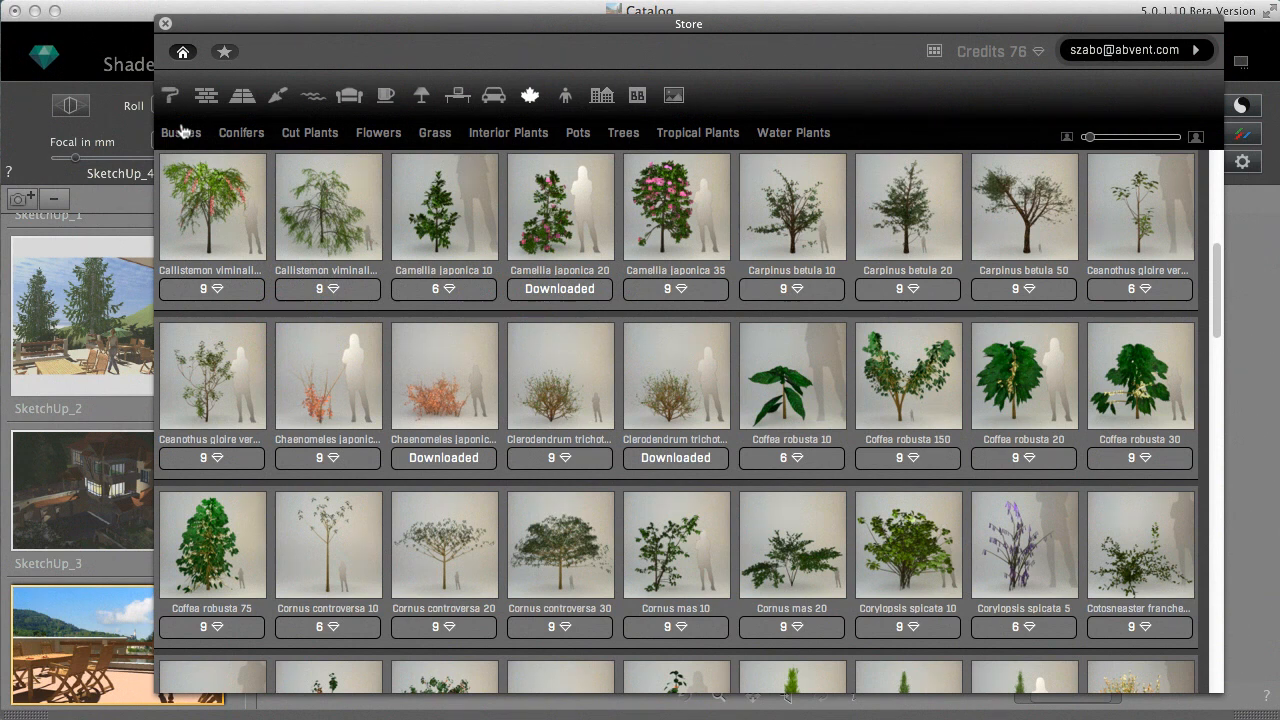
mouse_move(848, 132)
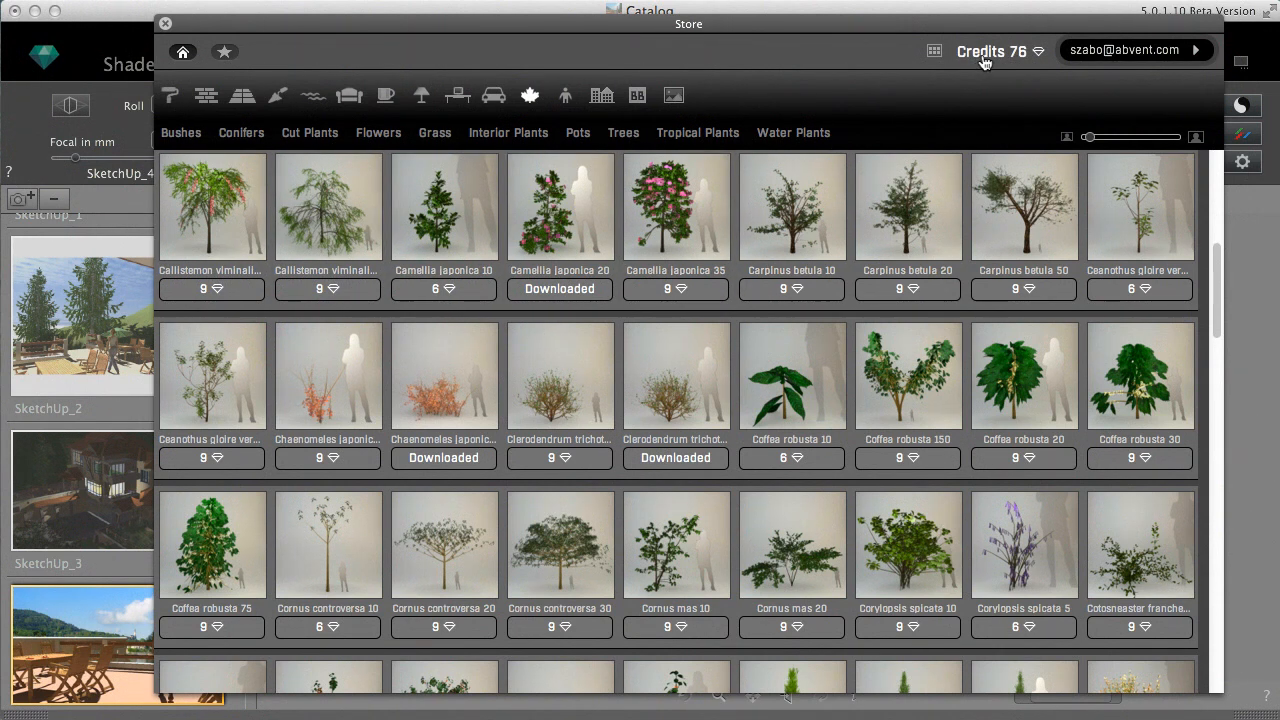
View the credit purchase page with its 50, 100 and 200 credit packs and coupon field.
click(992, 52)
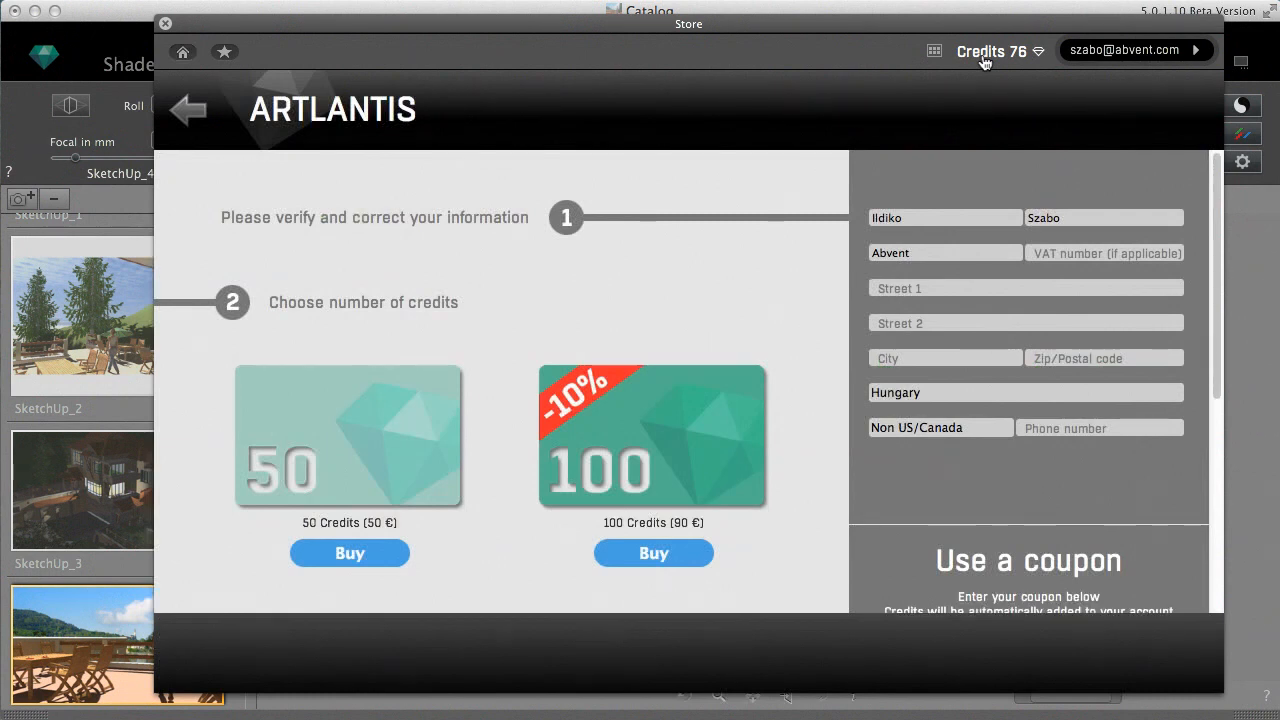
mouse_move(436, 420)
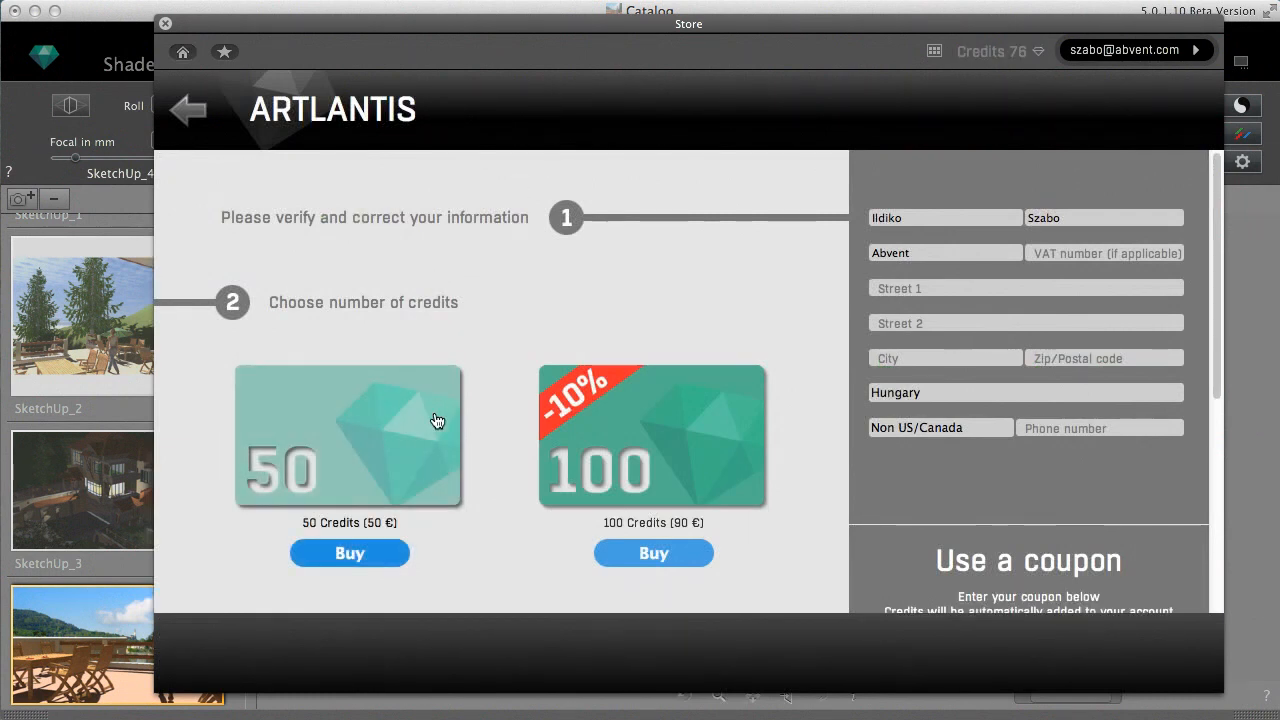
mouse_move(492, 424)
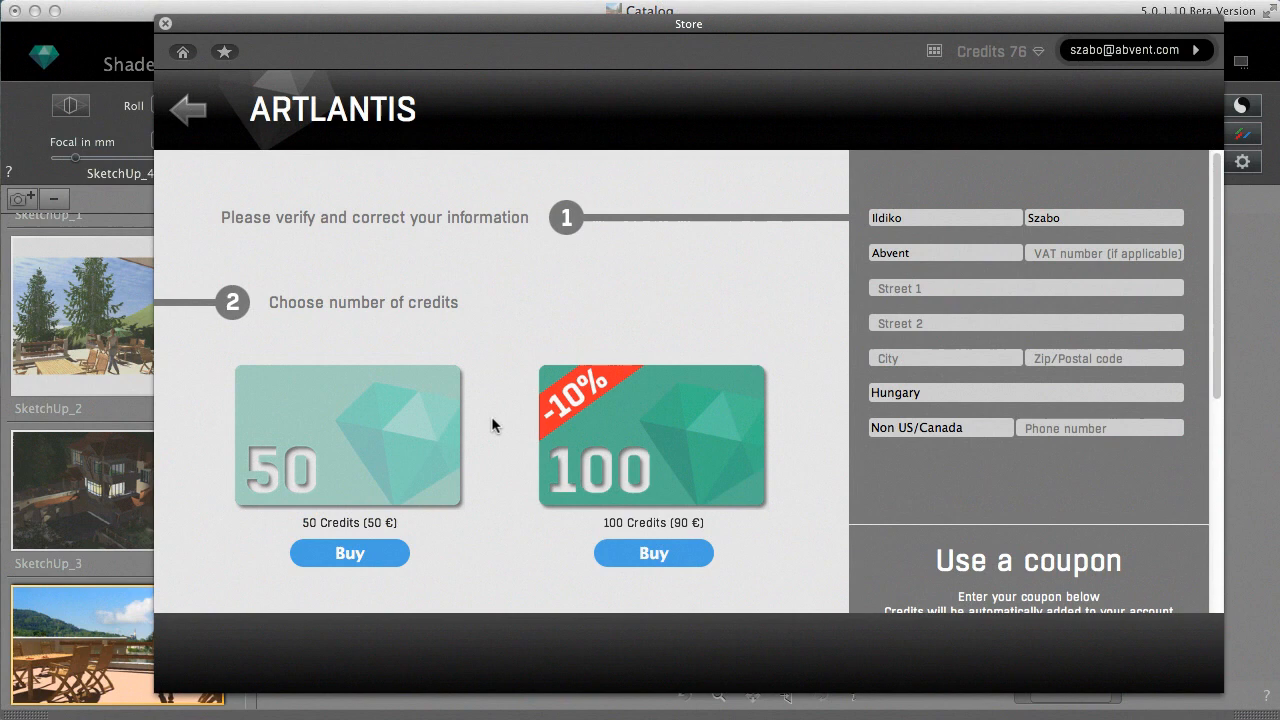
scroll(down, 3)
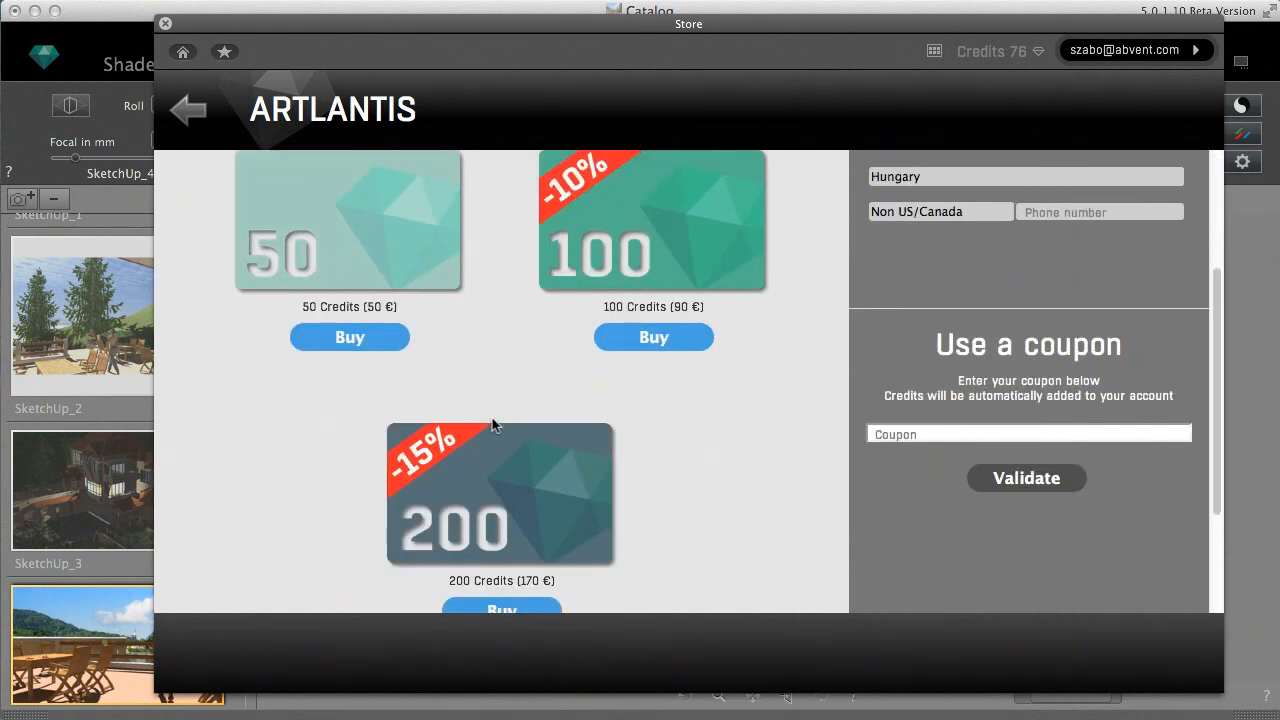
scroll(down, 3)
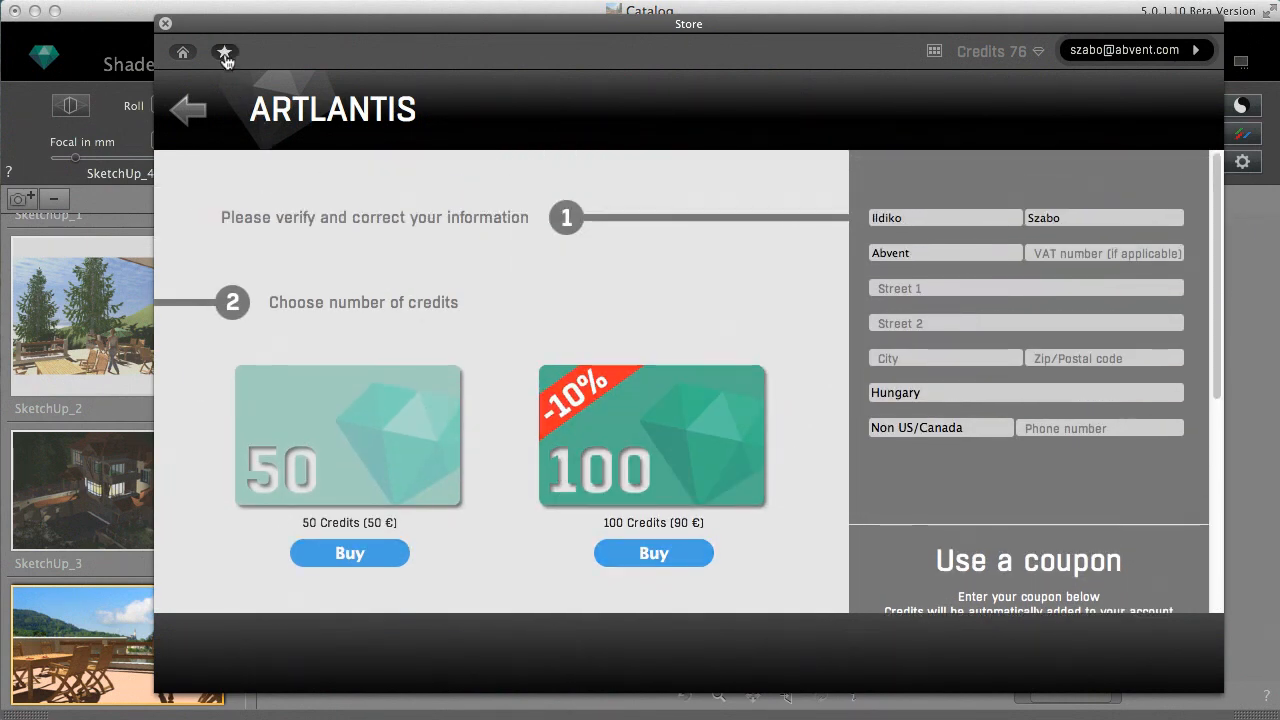
Review the downloaded shaders and textures under My media, then close the store back to the perspective view.
click(224, 52)
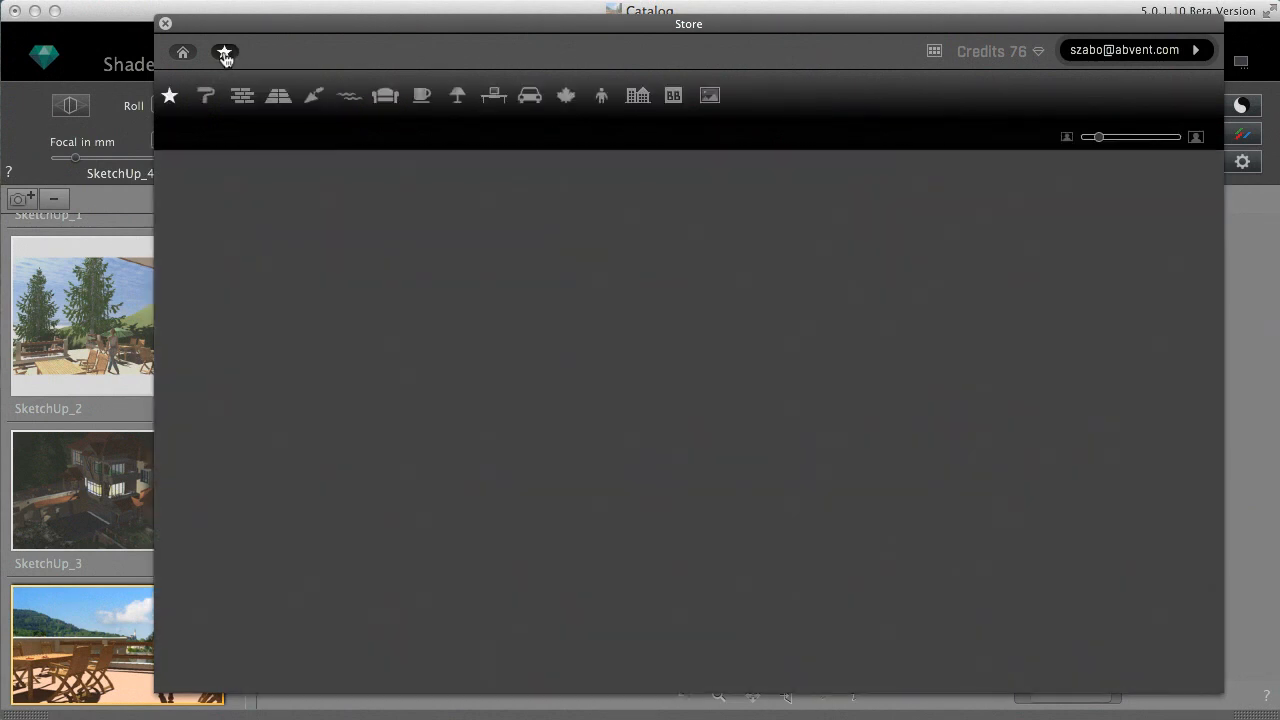
click(224, 52)
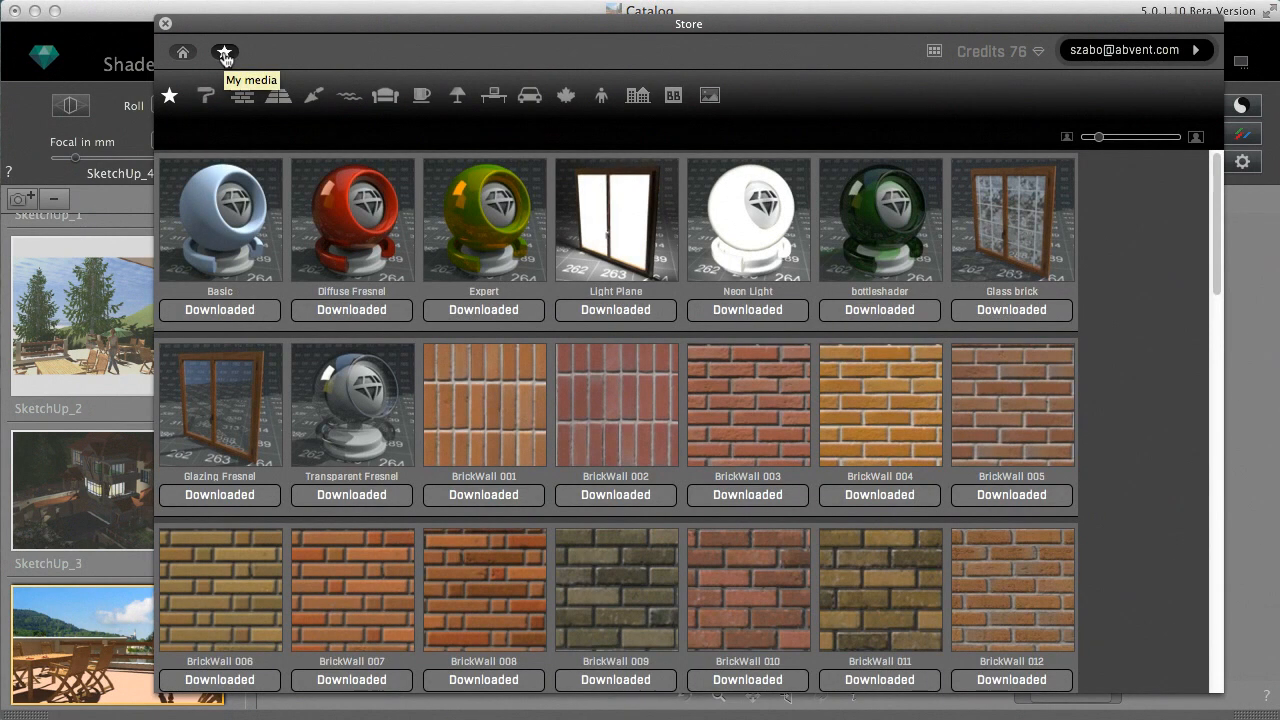
scroll(down, 3)
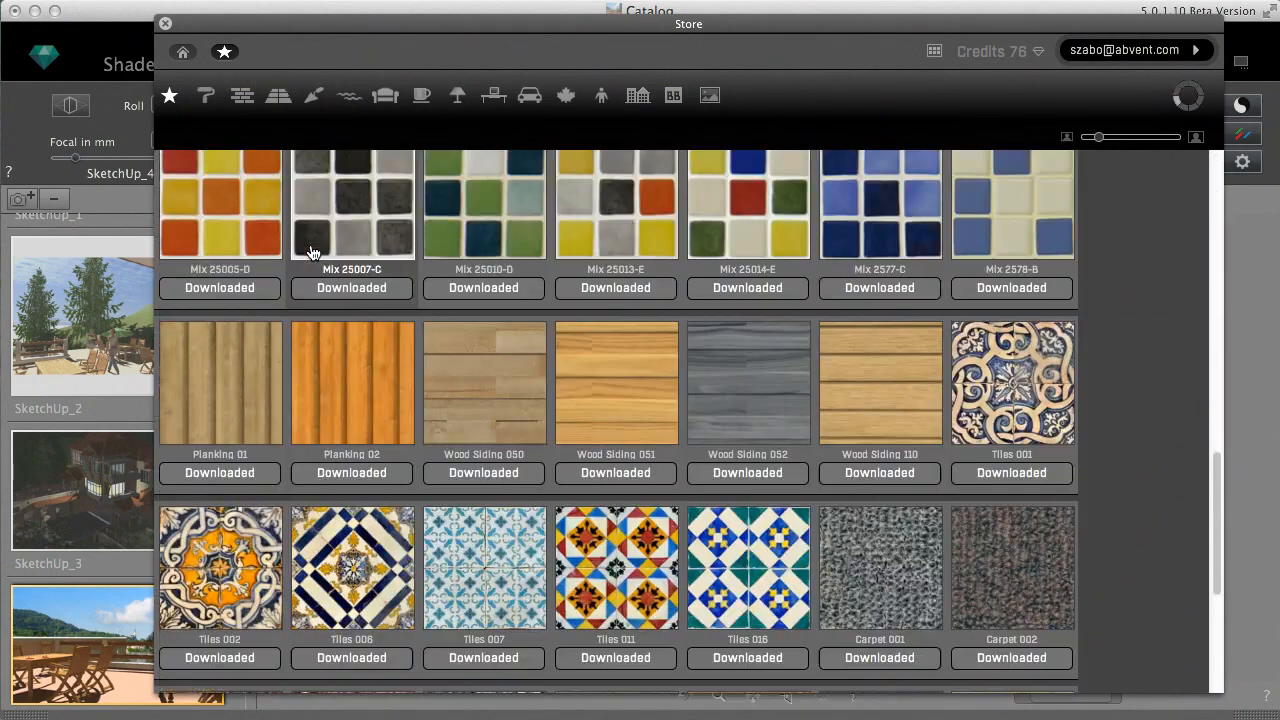
scroll(down, 3)
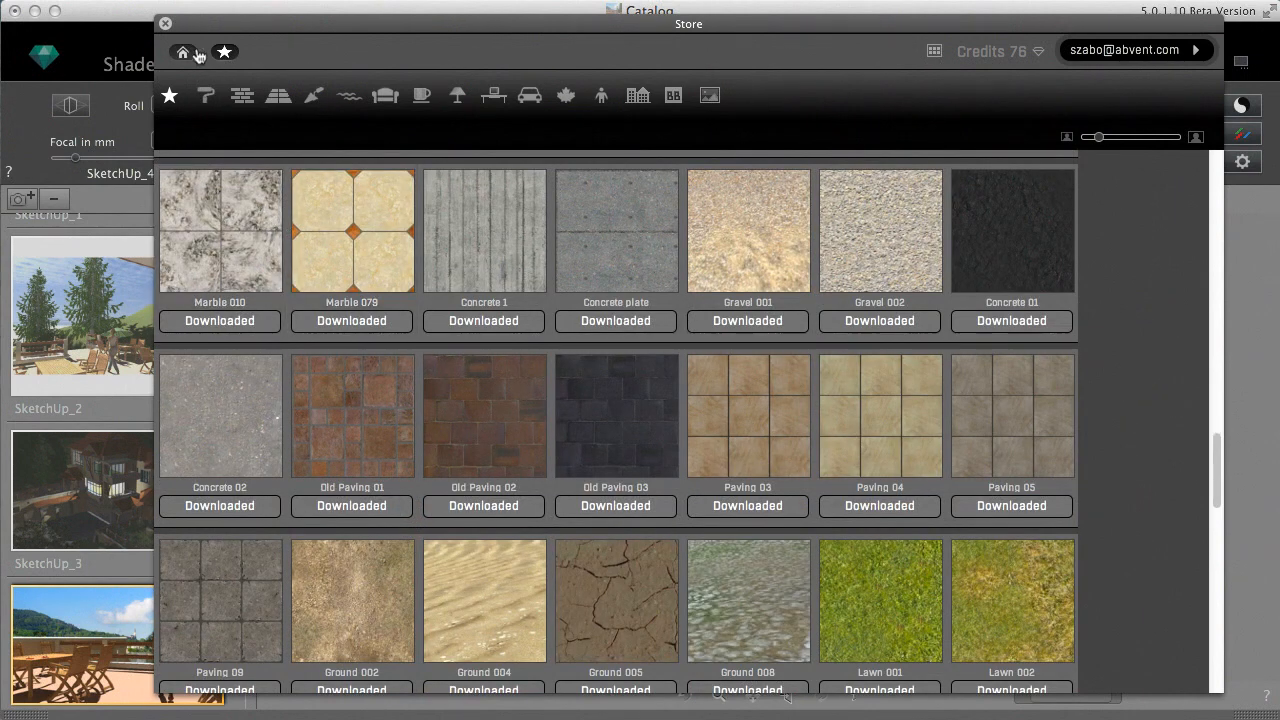
click(164, 24)
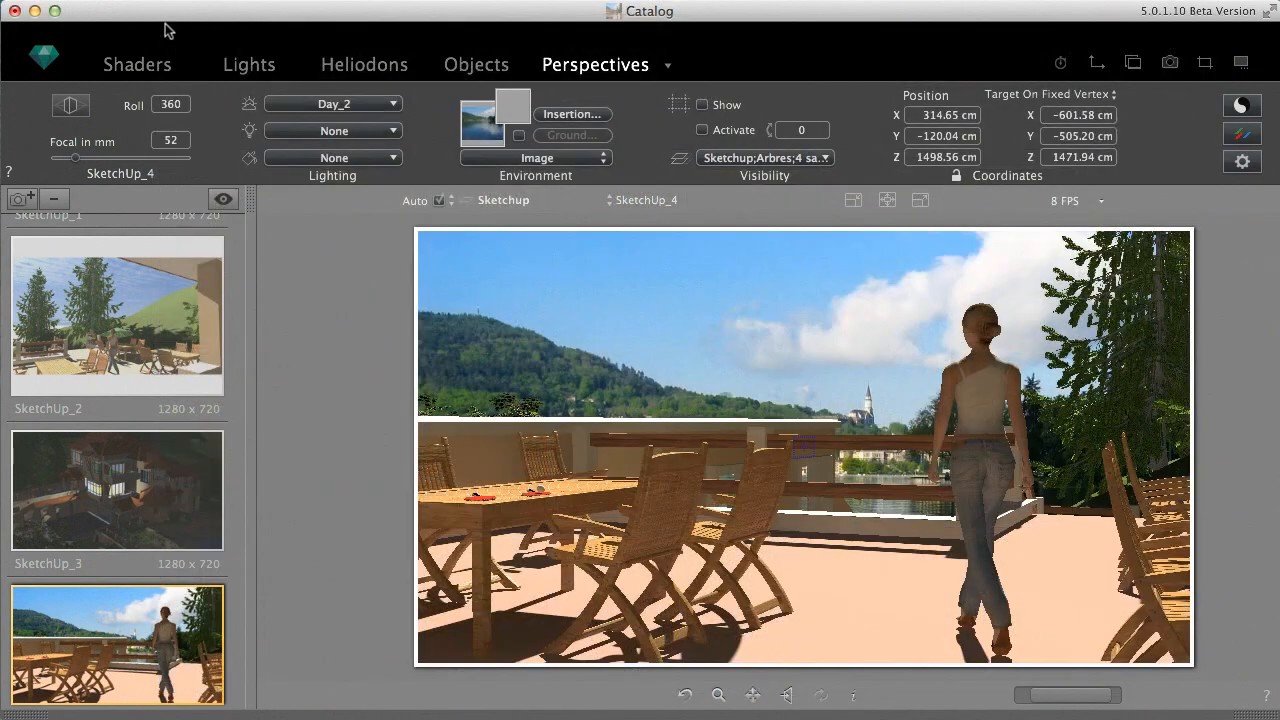